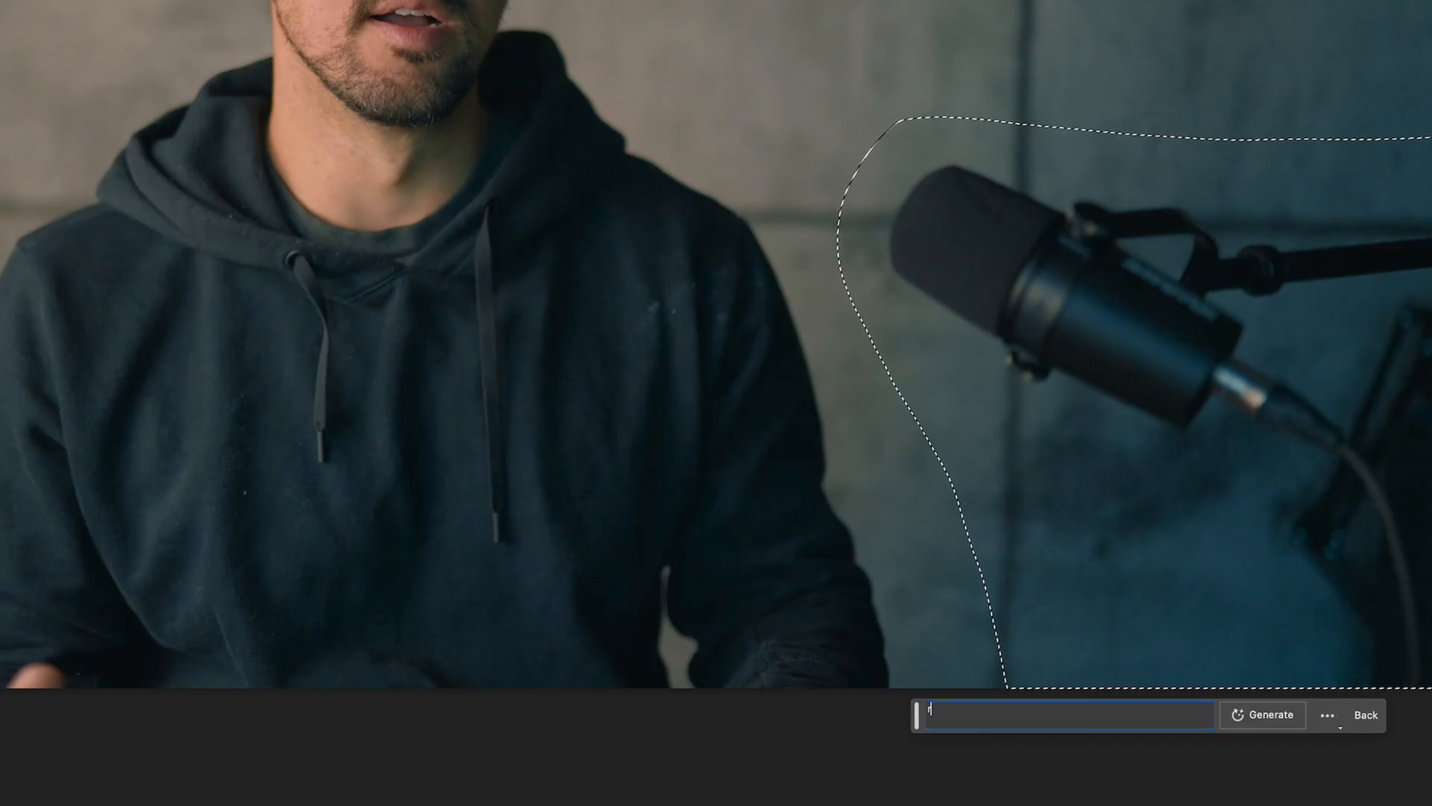
# - Run a generative fill with the prompt 'remove mic' on the lasso selection
pyautogui.write('remove mic')
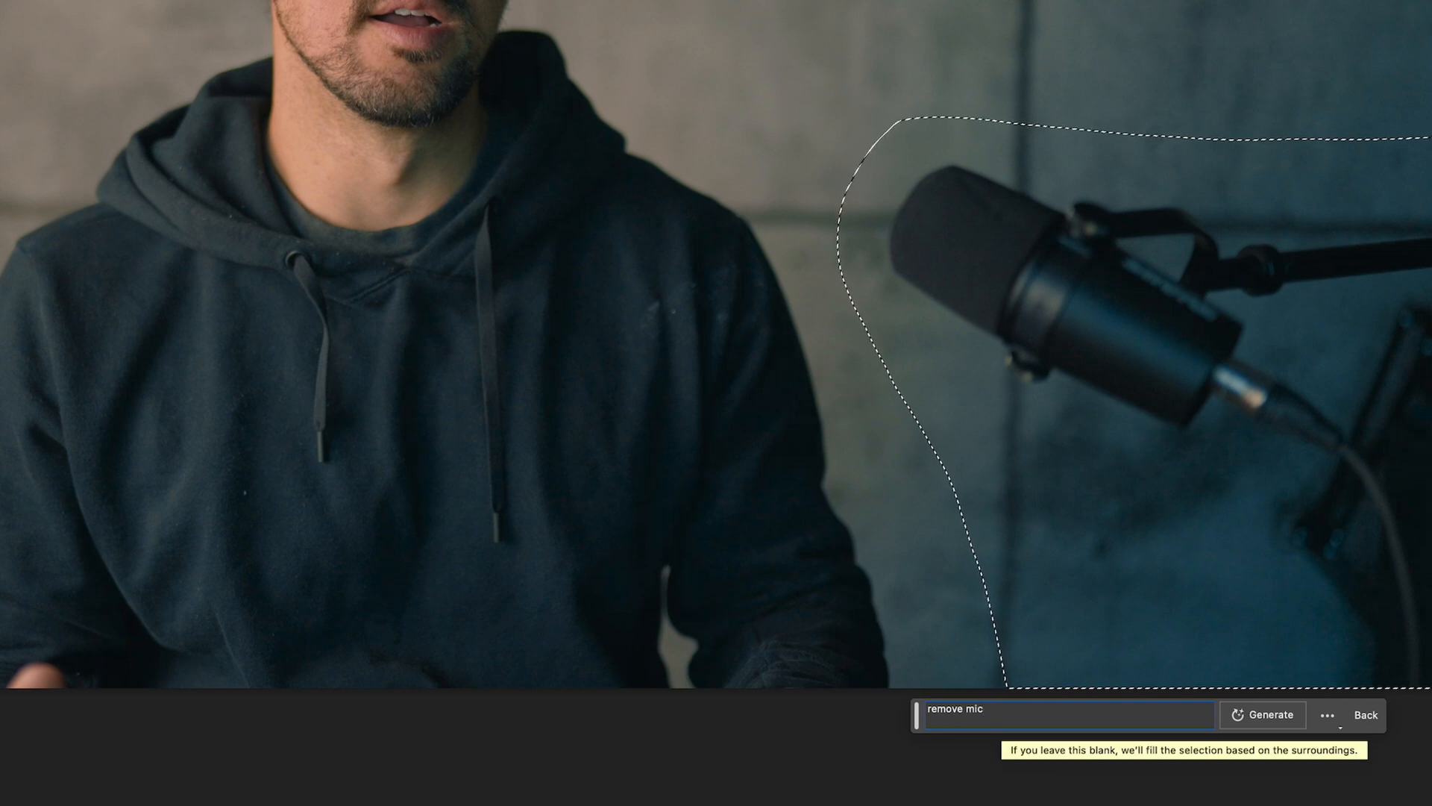
pyautogui.click(1263, 715)
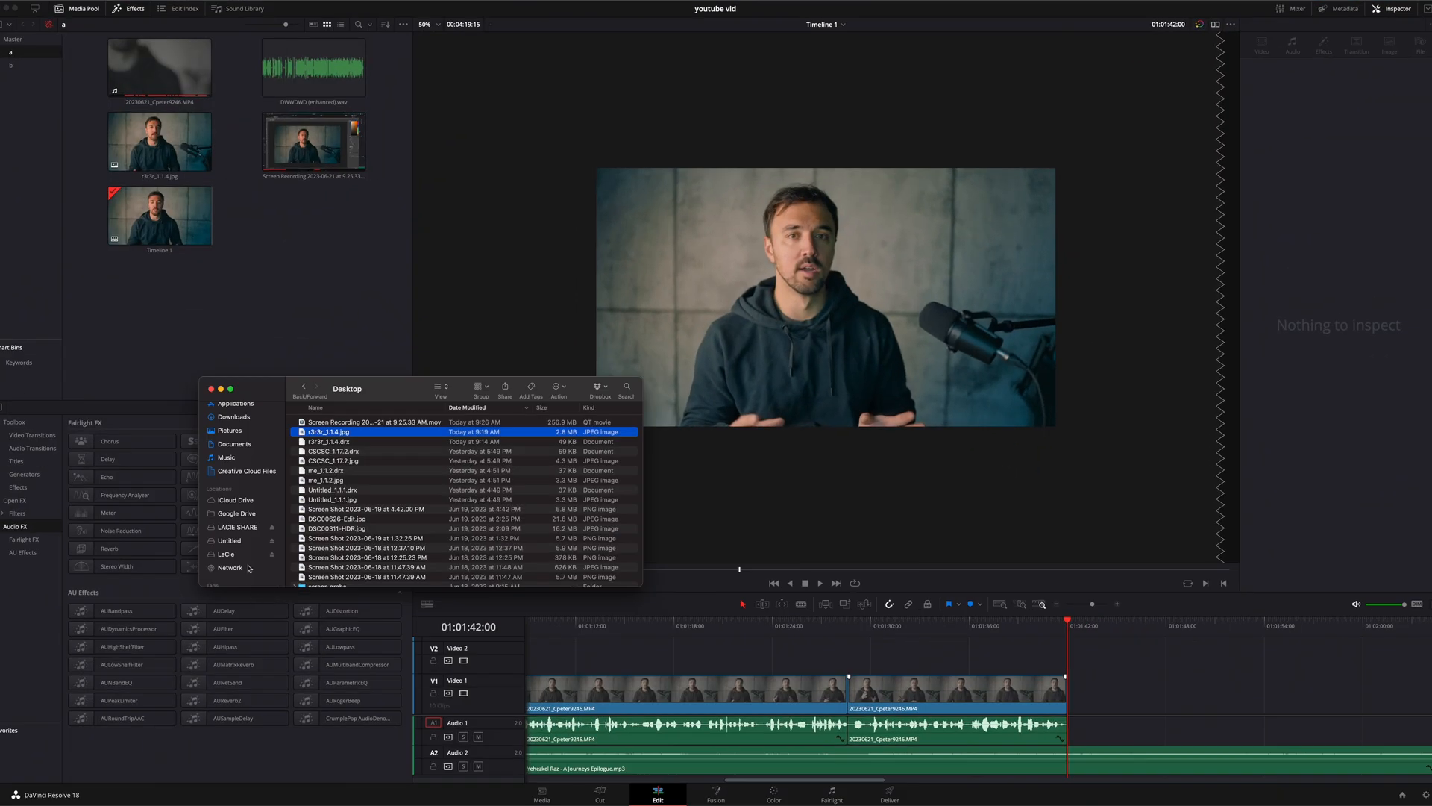
# - Import the RDC clips from LaCie > red and drop the stair shot after the interview on V1
pyautogui.click(227, 553)
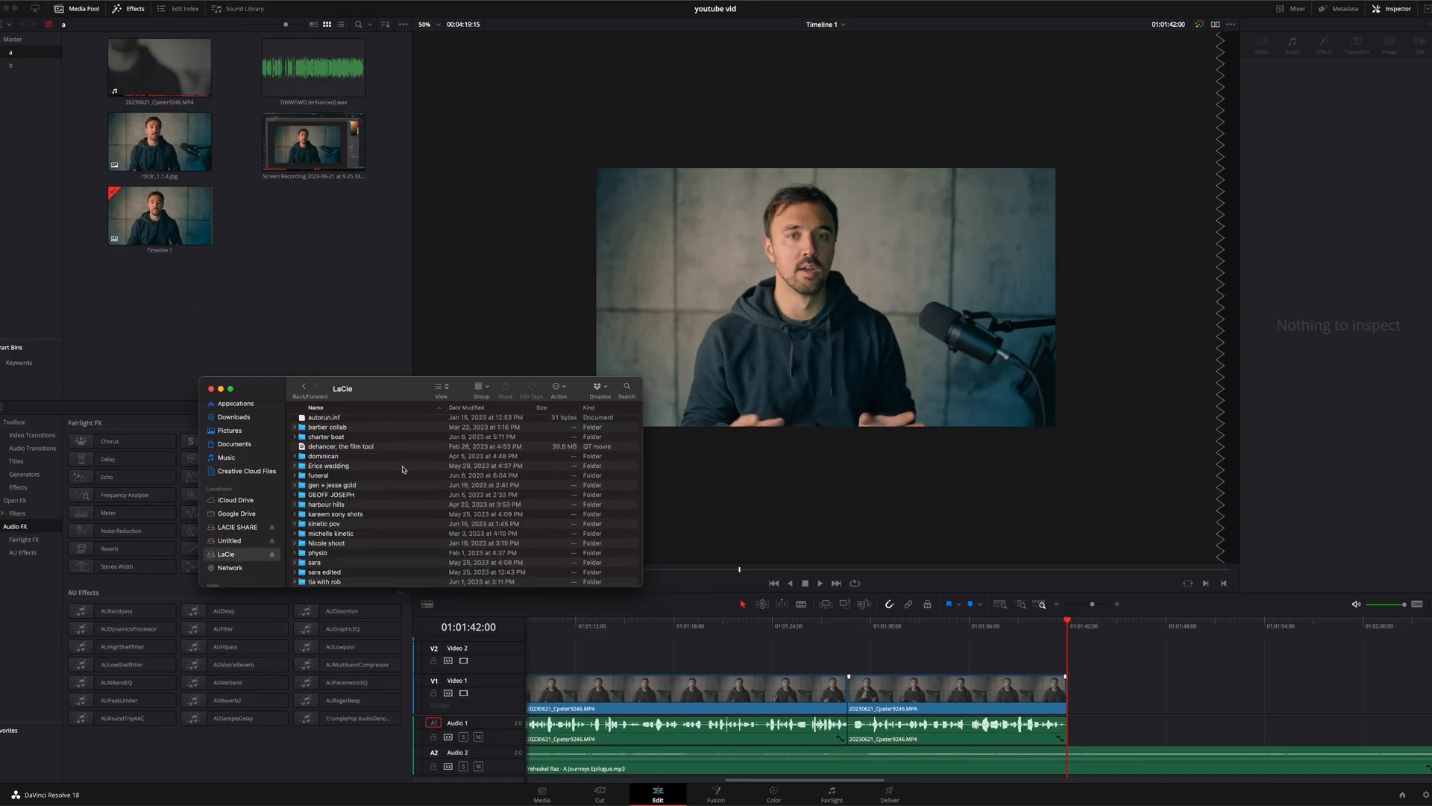
pyautogui.click(331, 485)
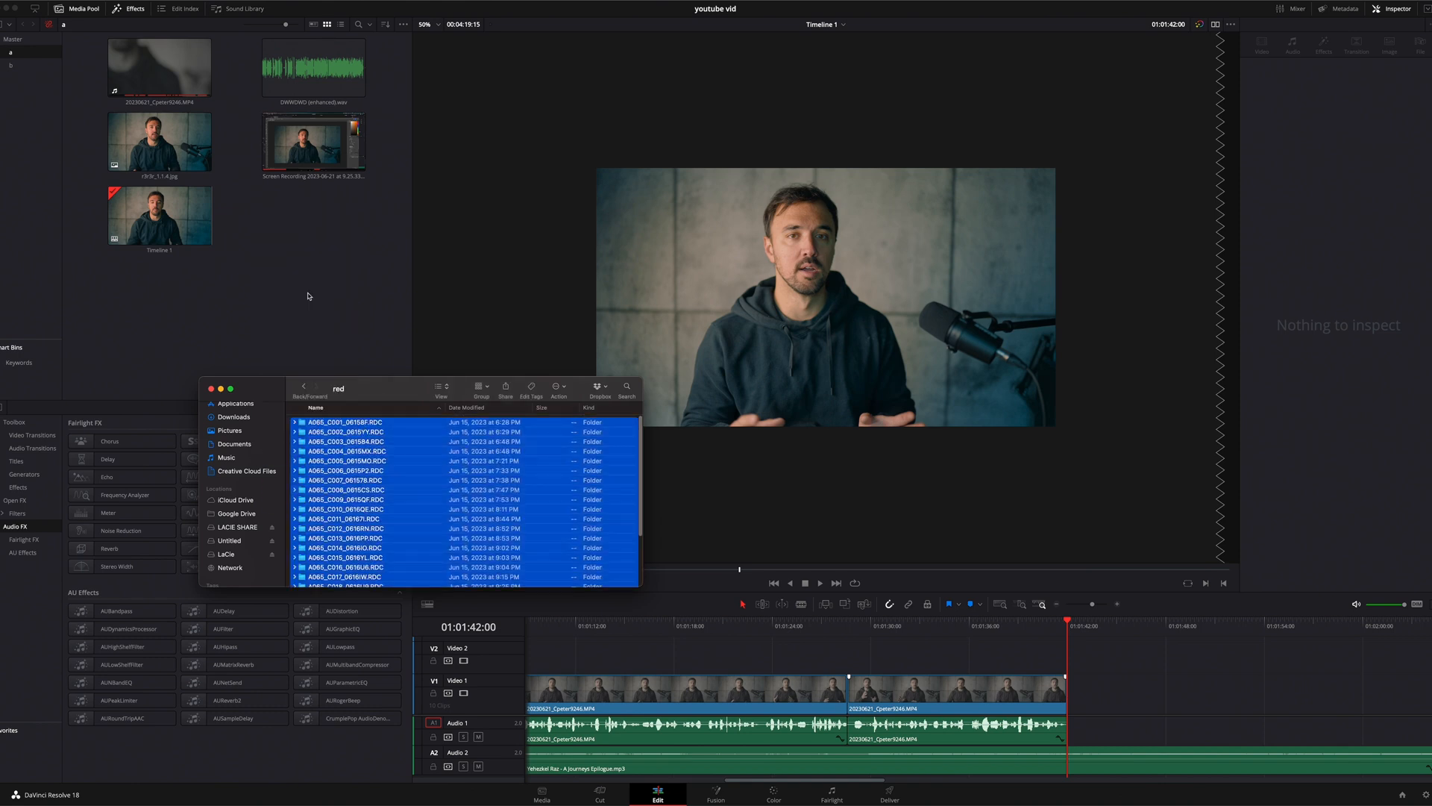
pyautogui.click(209, 388)
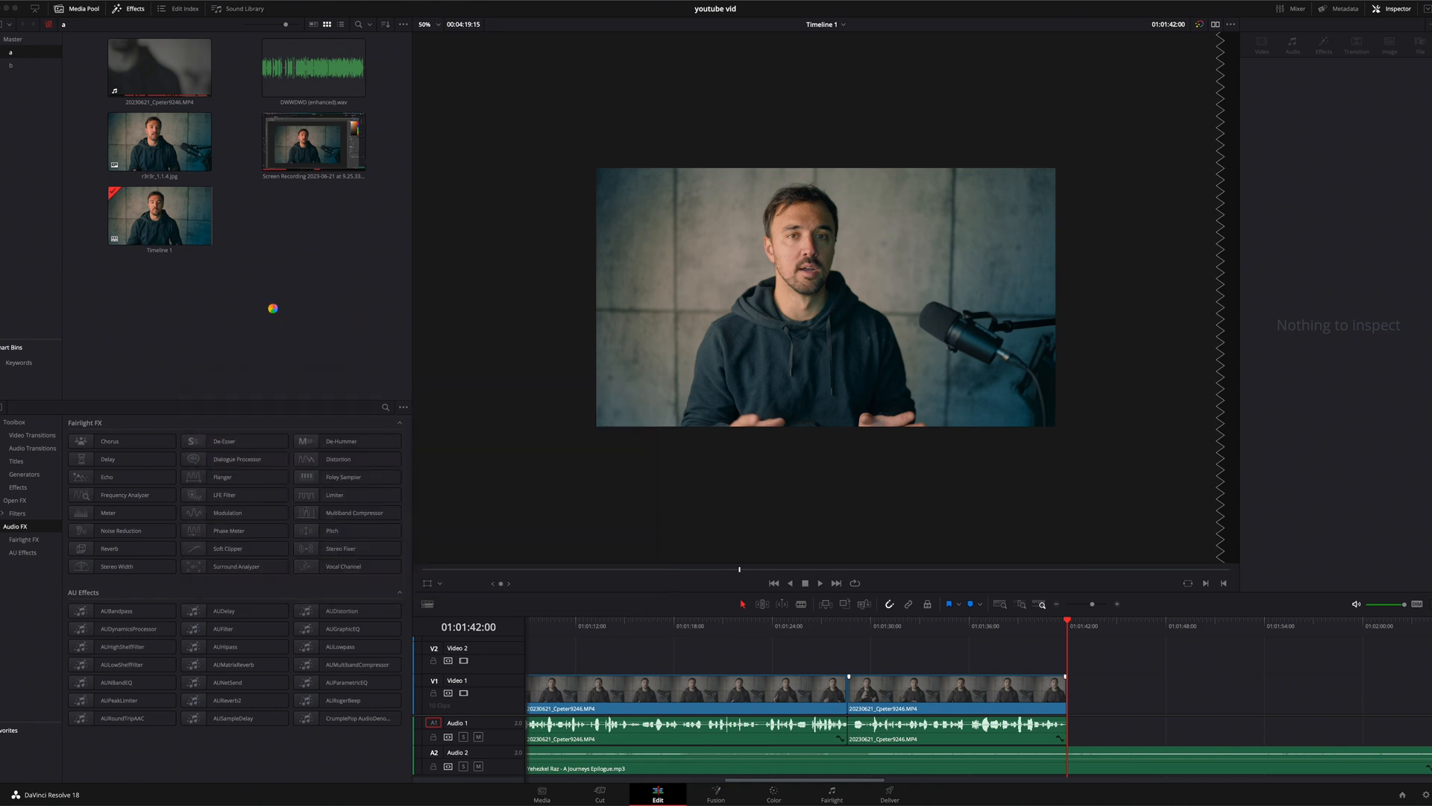
pyautogui.click(310, 291)
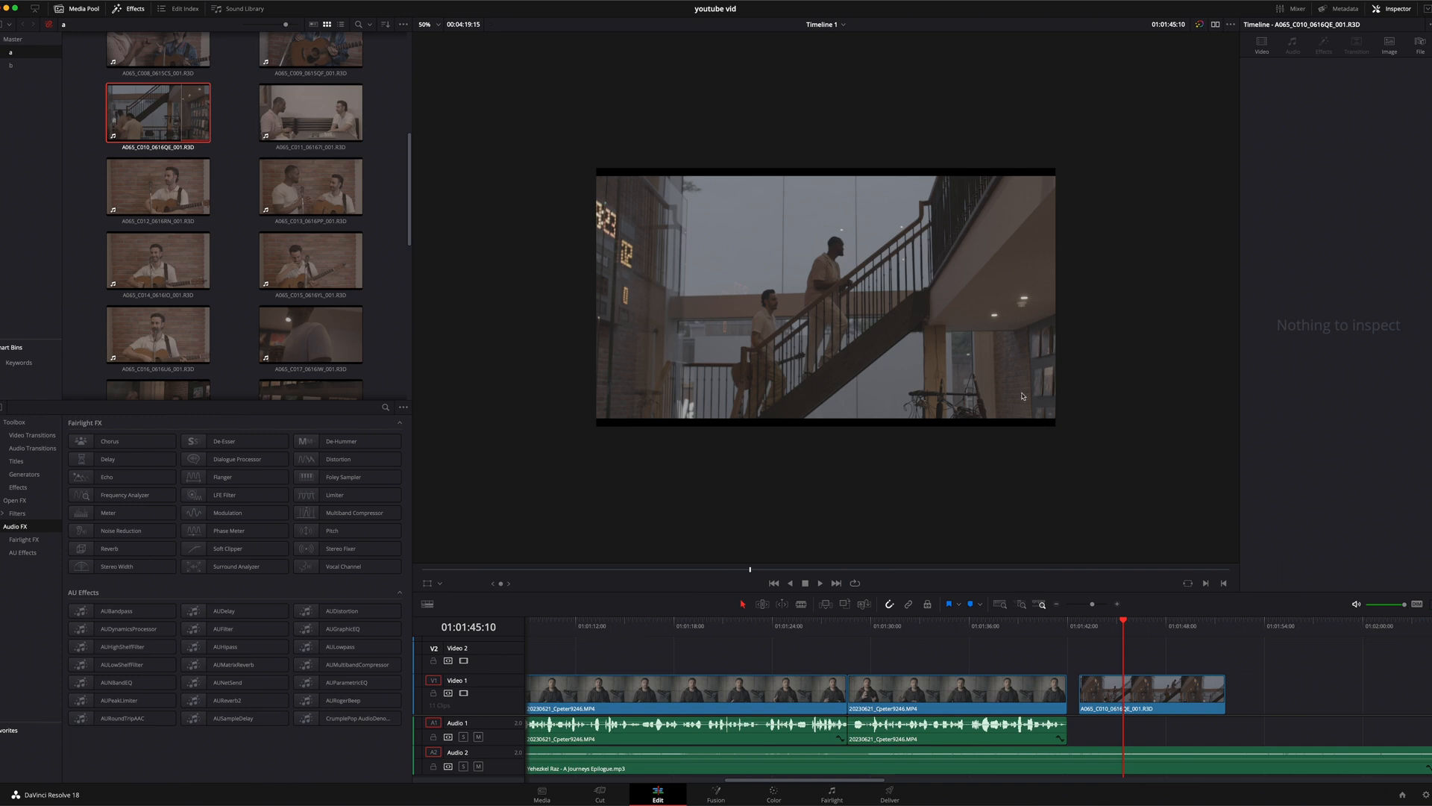
pyautogui.moveTo(902, 403)
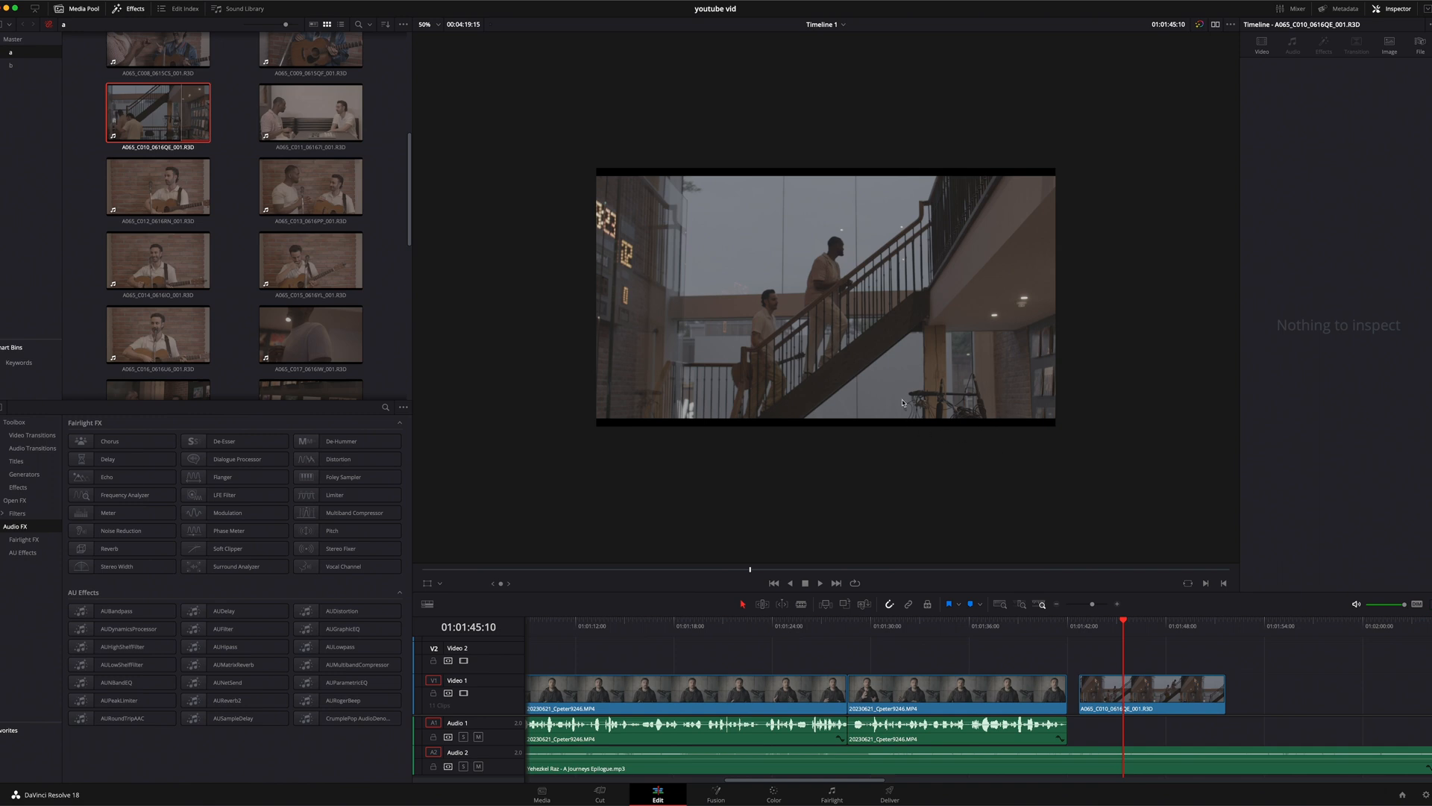
# - Apply the Komodo2Alexa Rec709 LUT to the stair clip's node on the Color page
pyautogui.click(1150, 690)
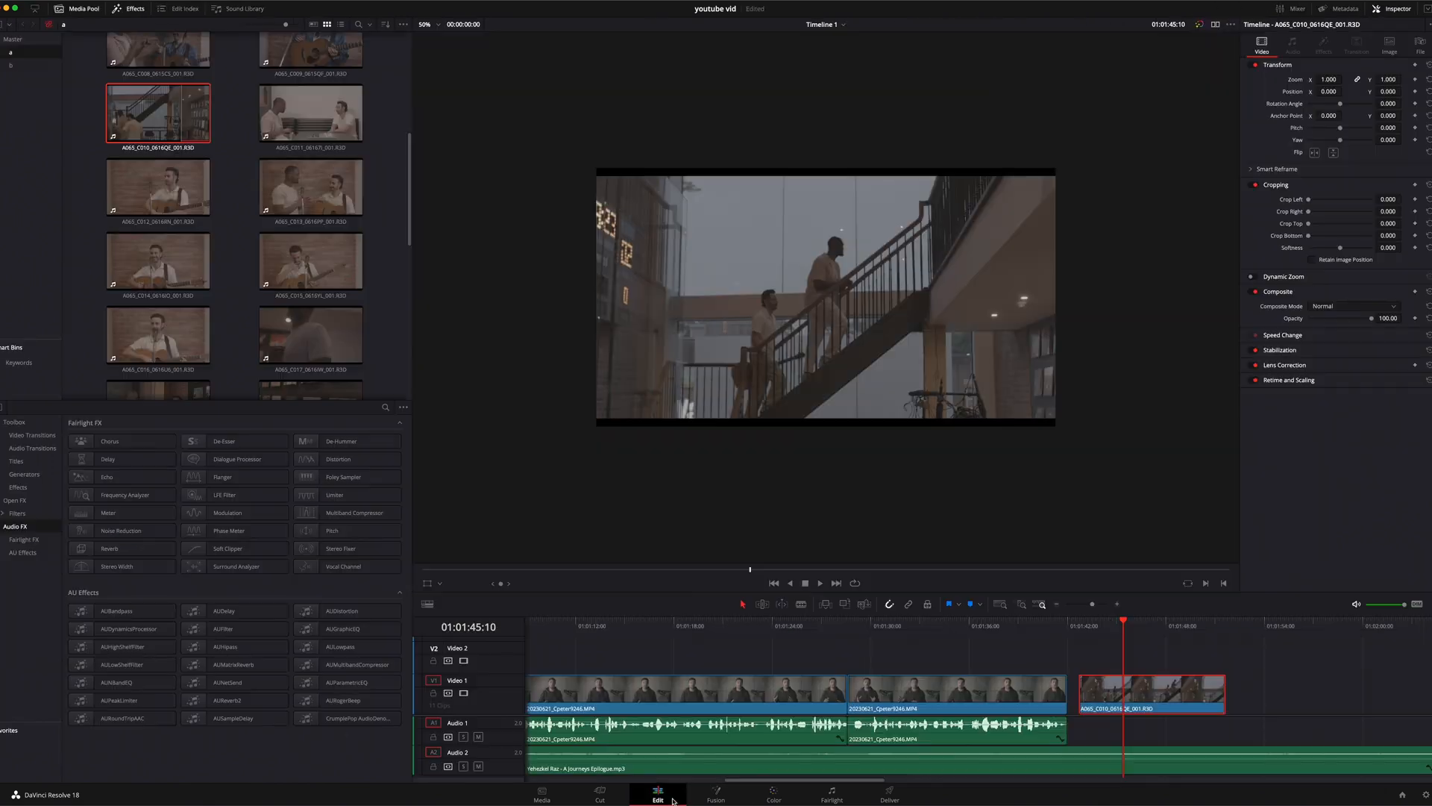
pyautogui.click(773, 793)
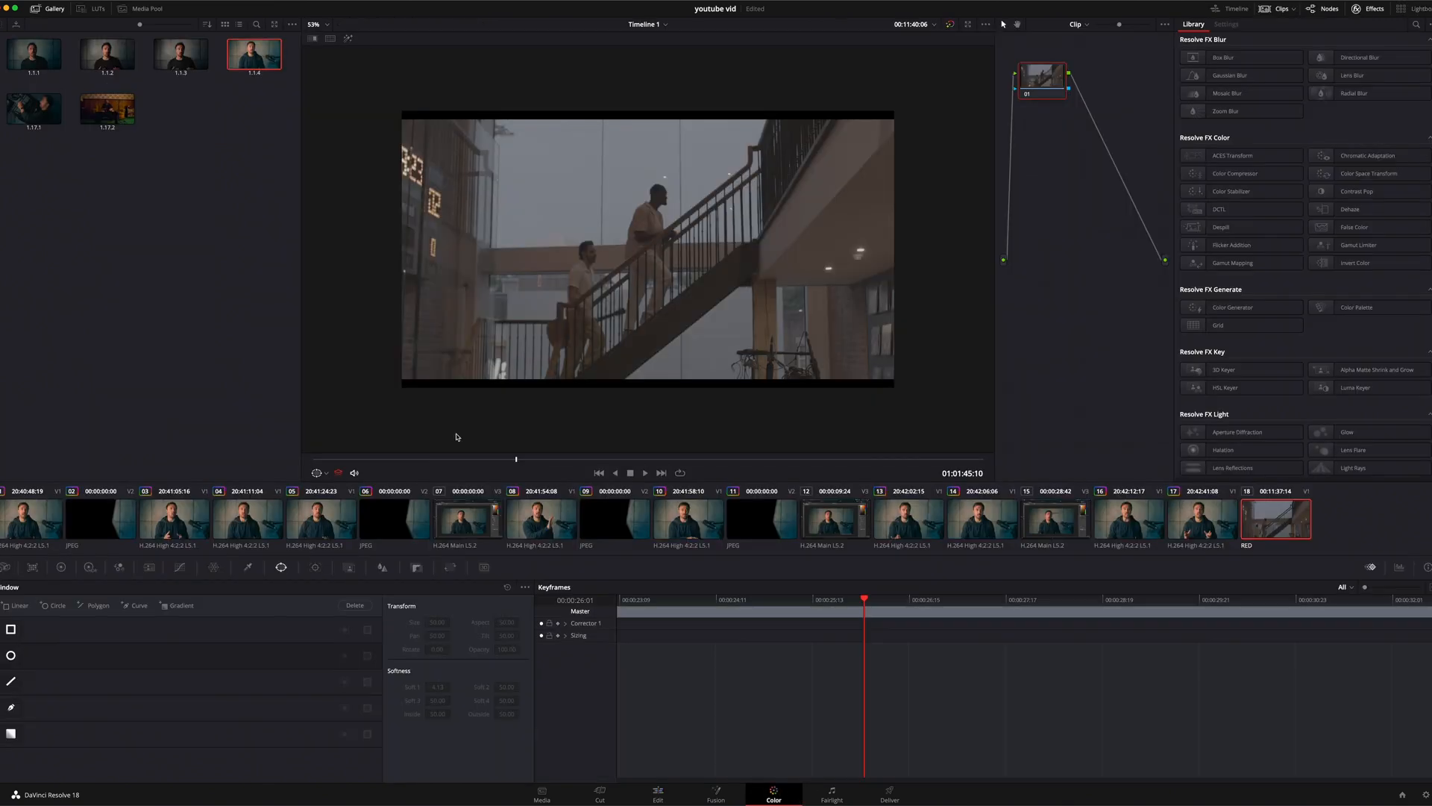
pyautogui.click(96, 9)
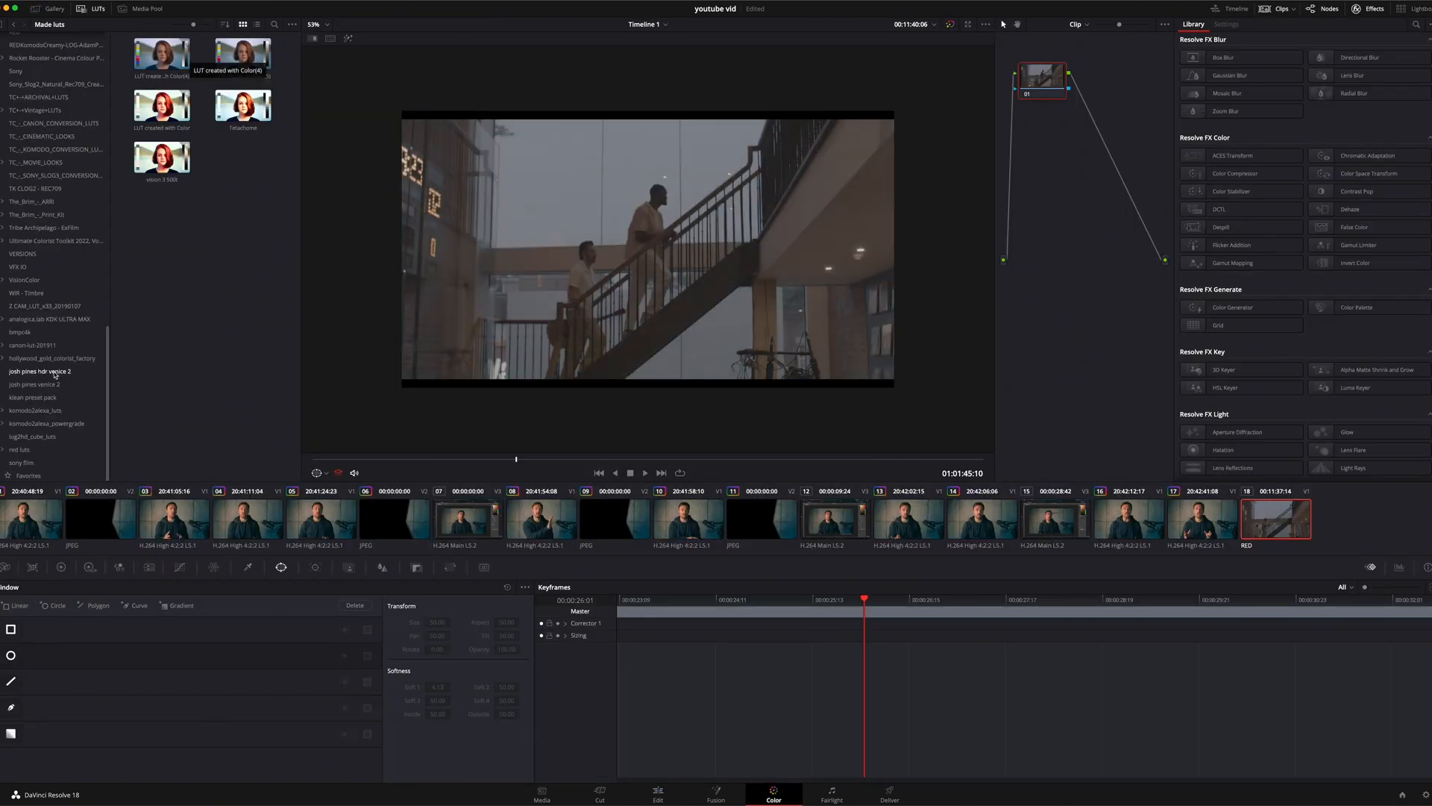
pyautogui.click(3, 422)
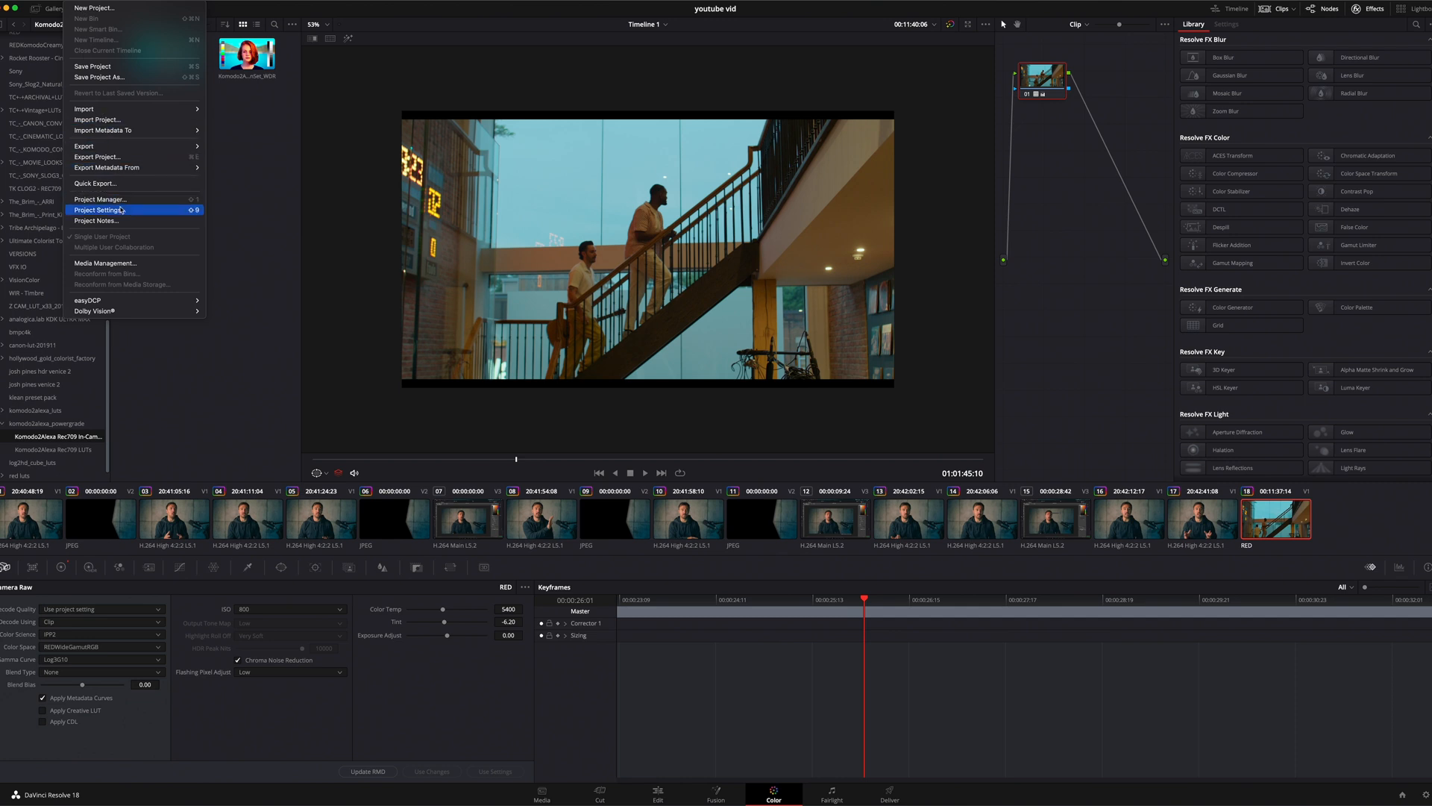
pyautogui.click(100, 211)
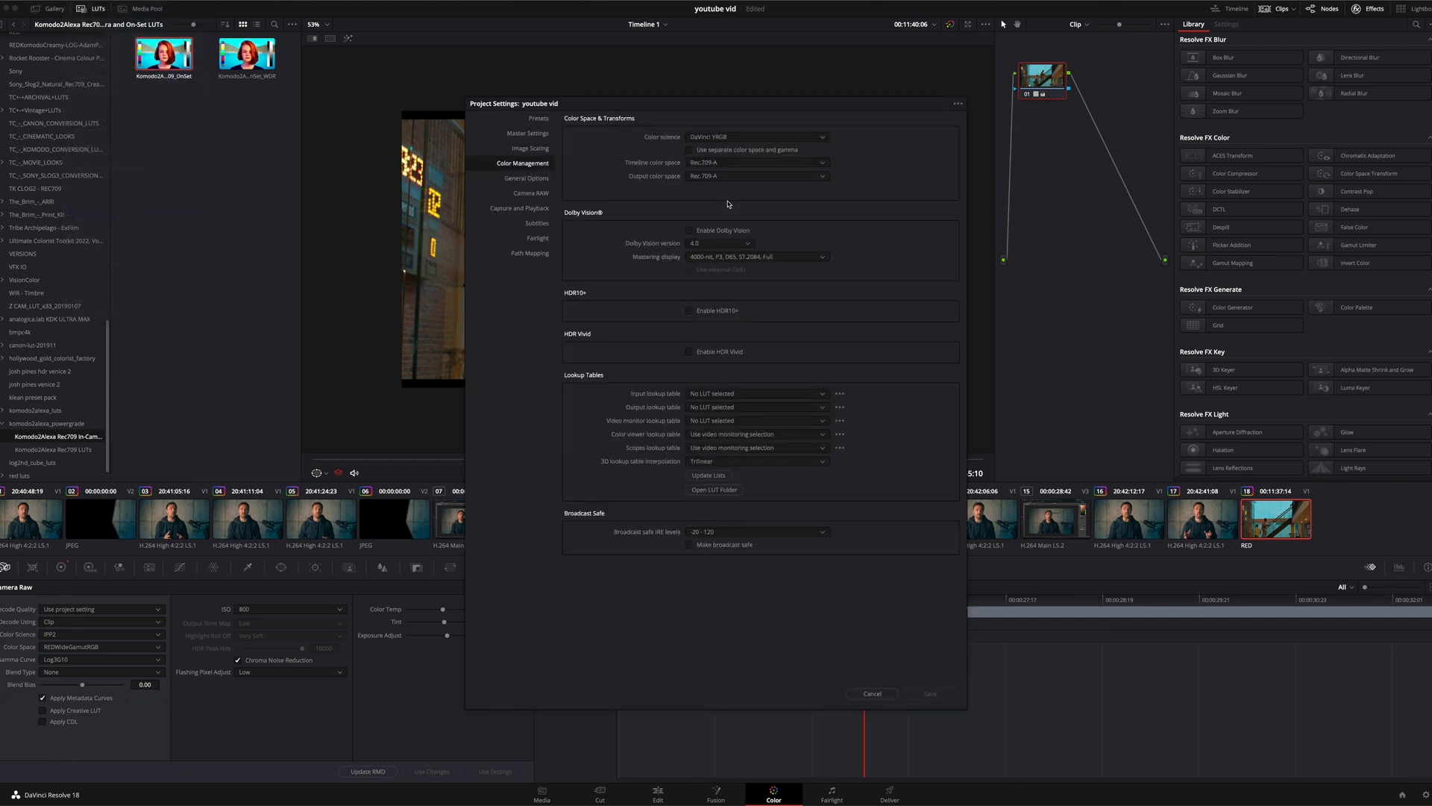
pyautogui.click(526, 177)
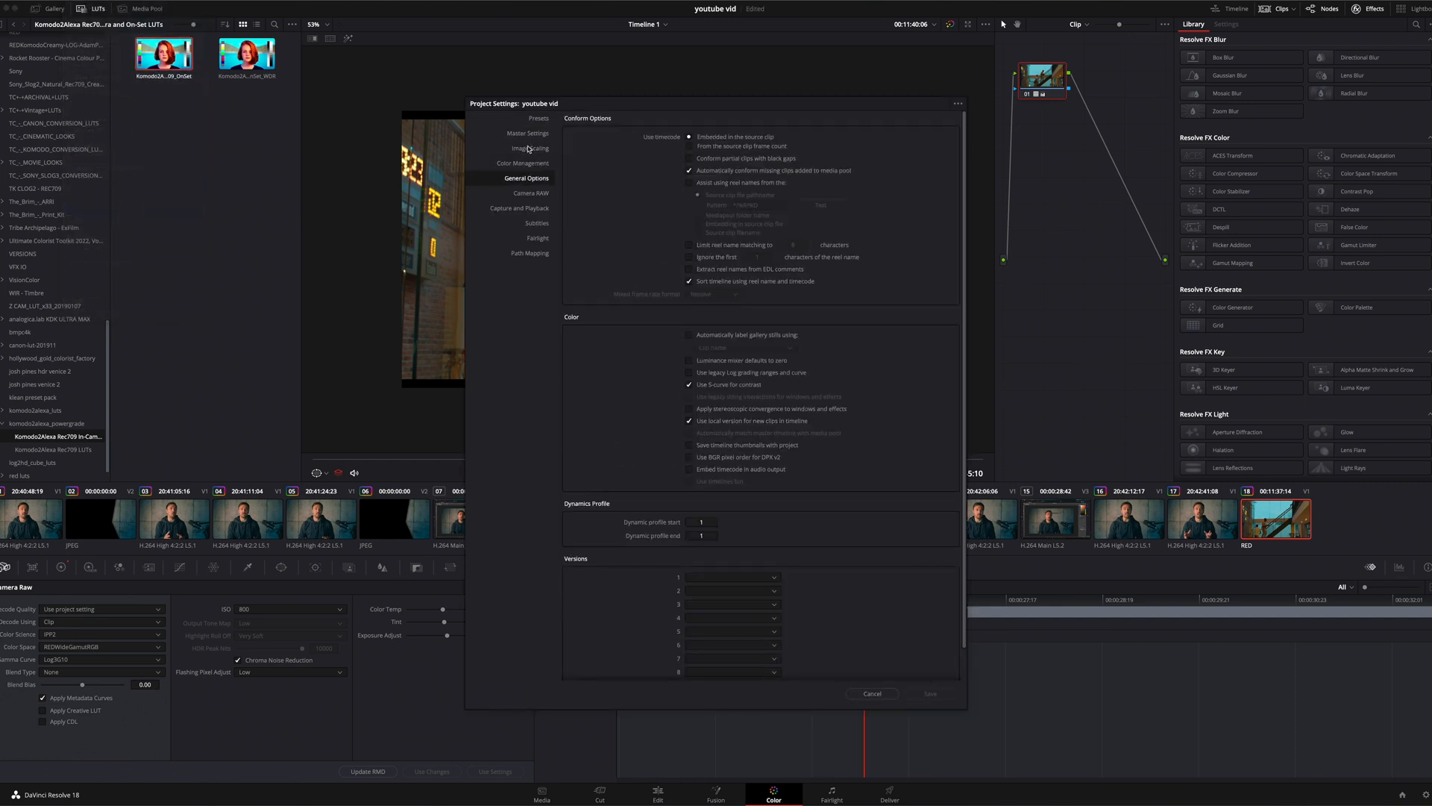
pyautogui.click(529, 148)
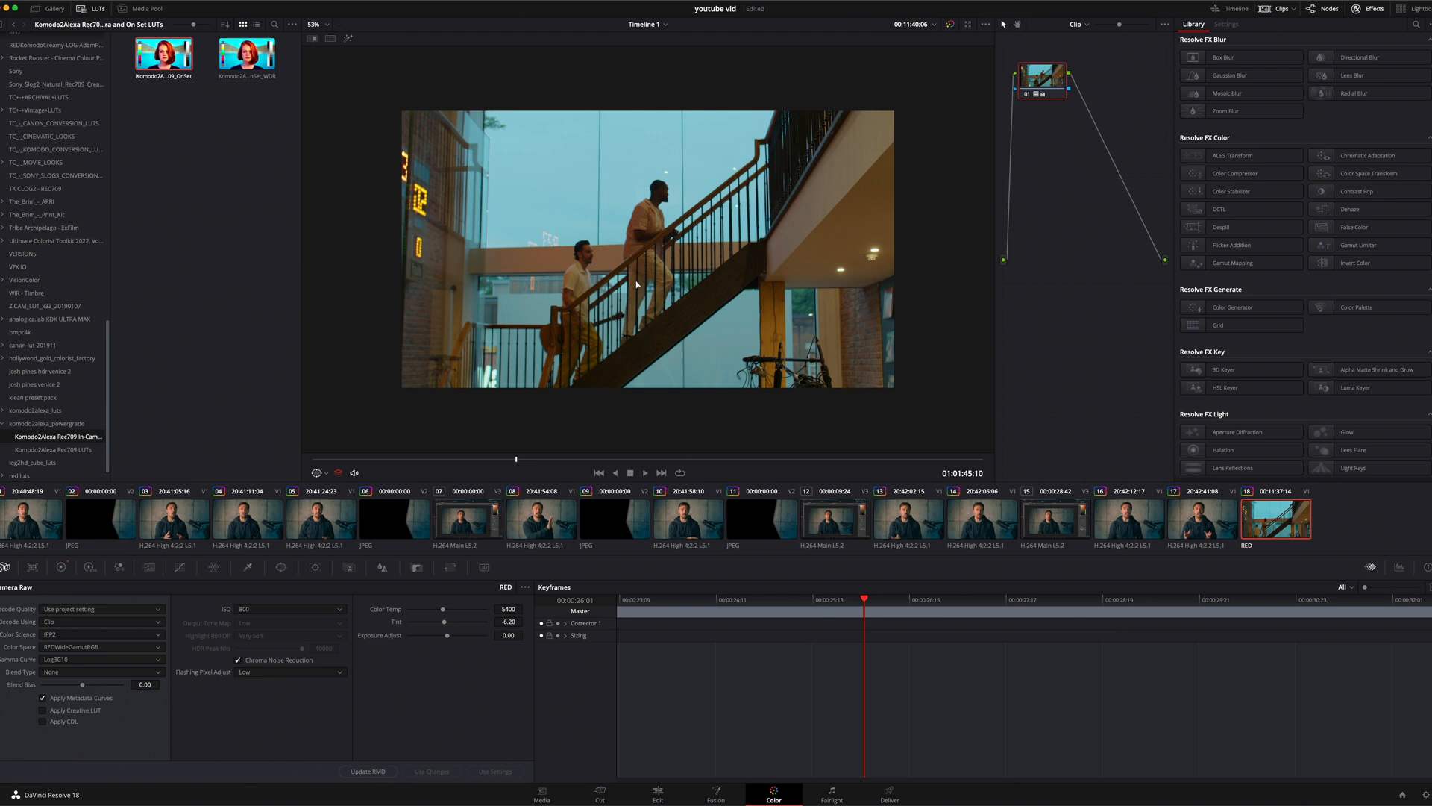
pyautogui.moveTo(852, 447)
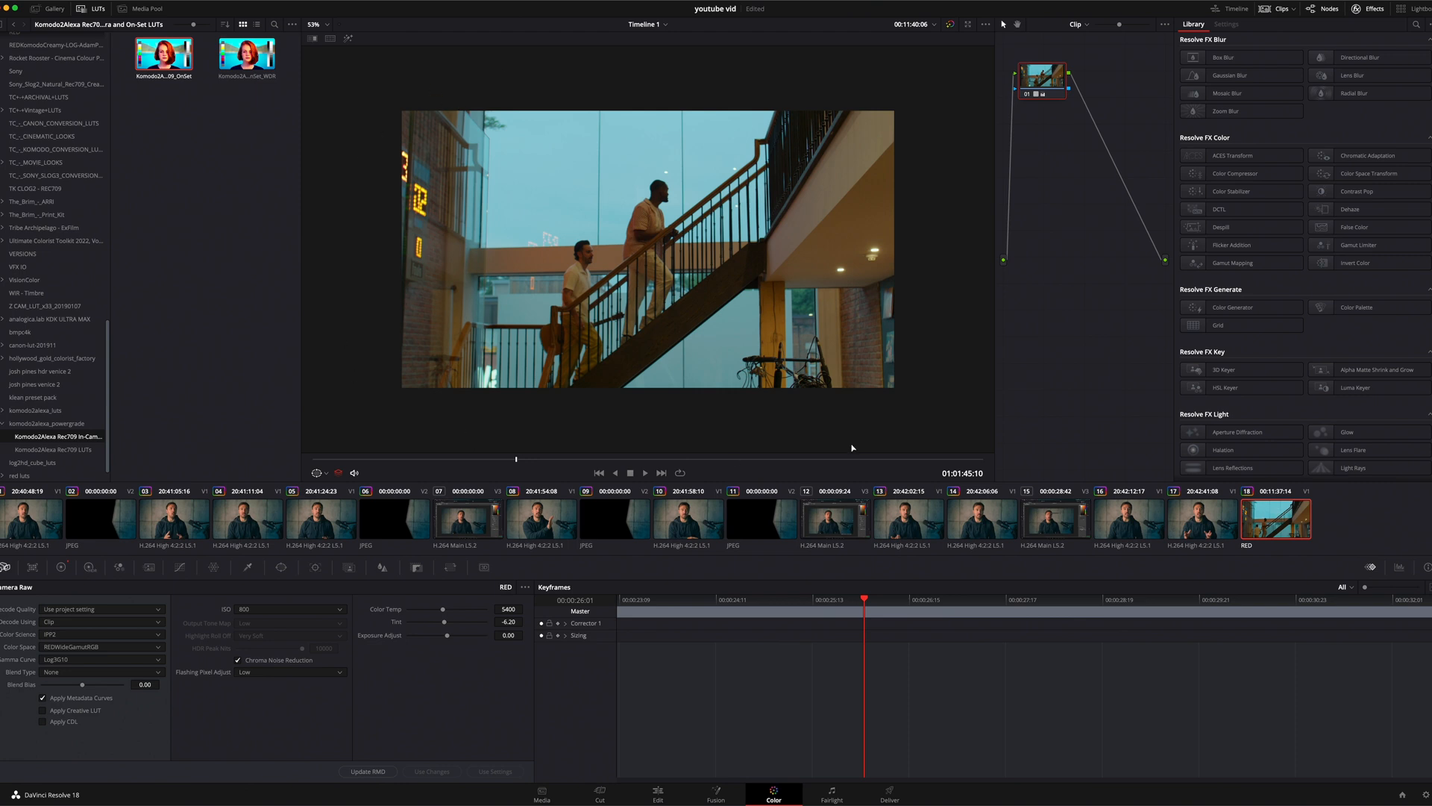
pyautogui.moveTo(921, 417)
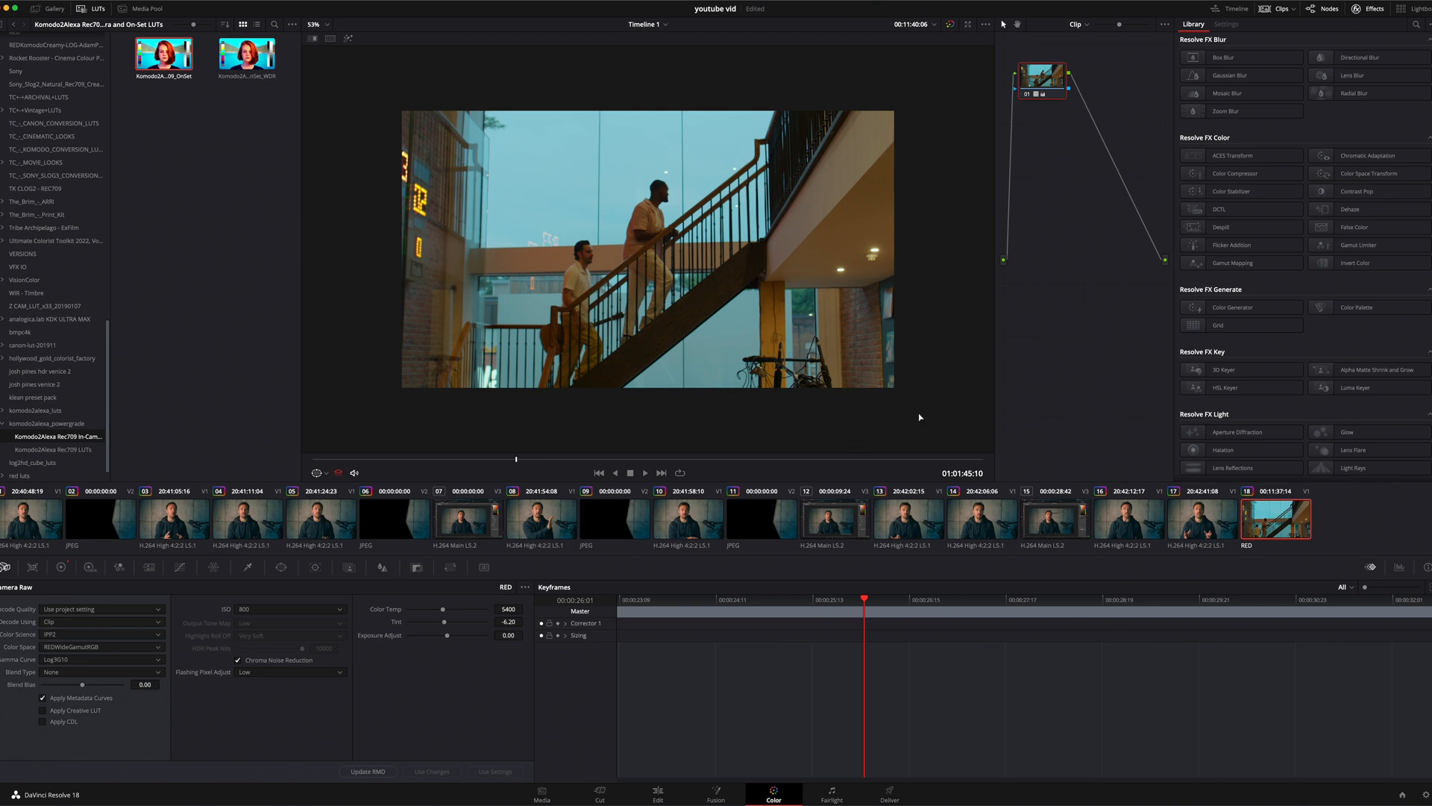
pyautogui.moveTo(853, 367)
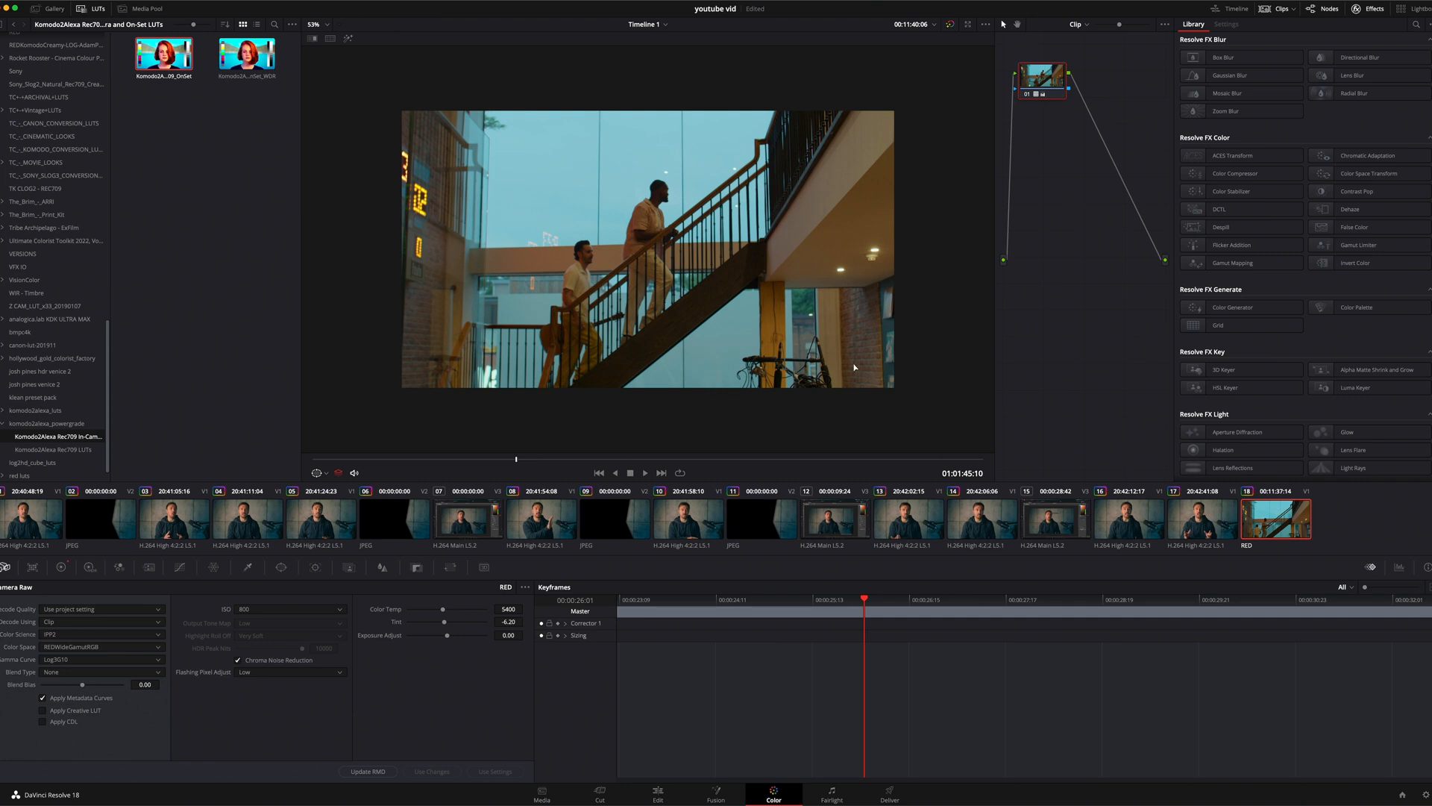
pyautogui.moveTo(715, 344)
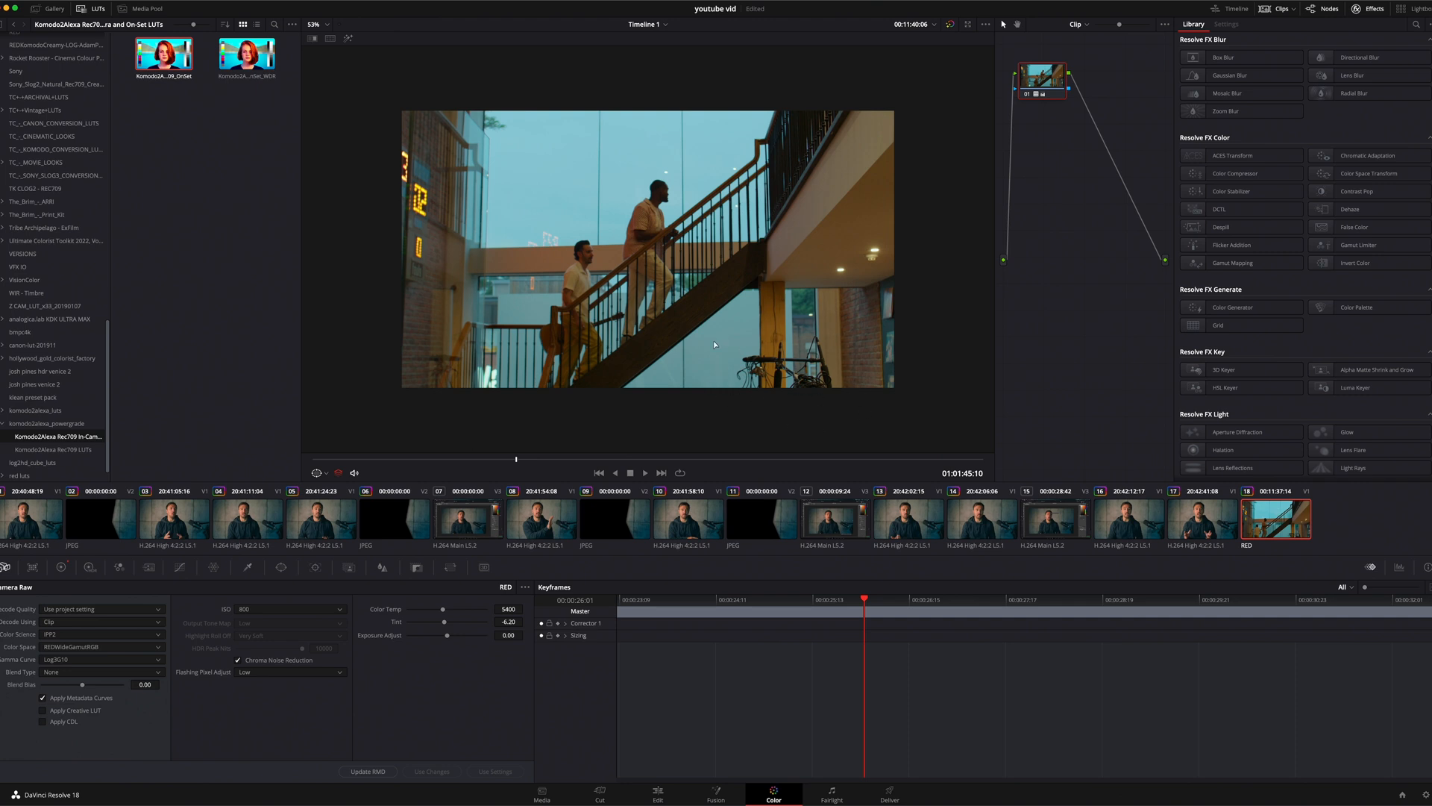
# - Grab a still of the graded stair frame into the Gallery and start its export
pyautogui.rightClick(653, 275)
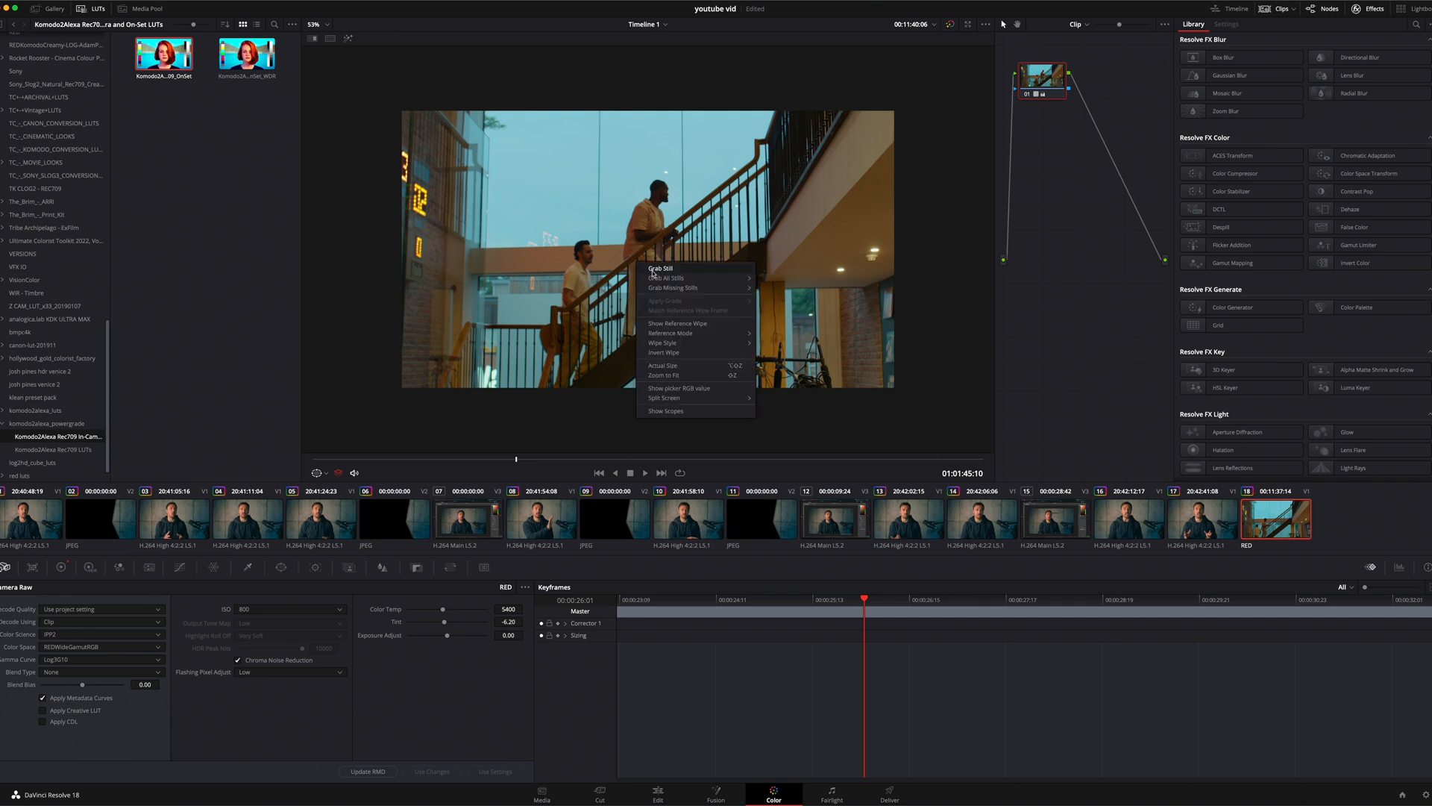
pyautogui.click(659, 267)
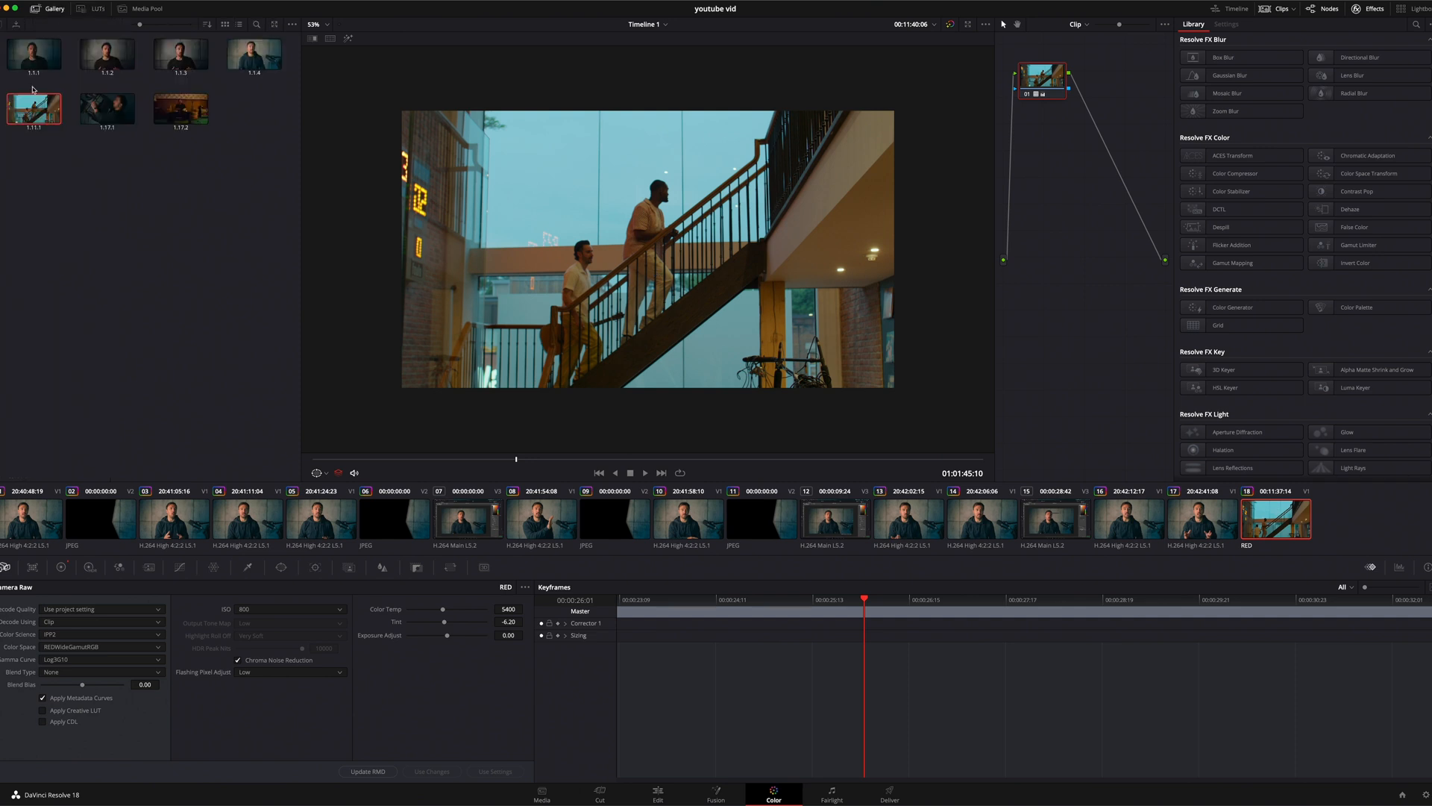
pyautogui.rightClick(34, 109)
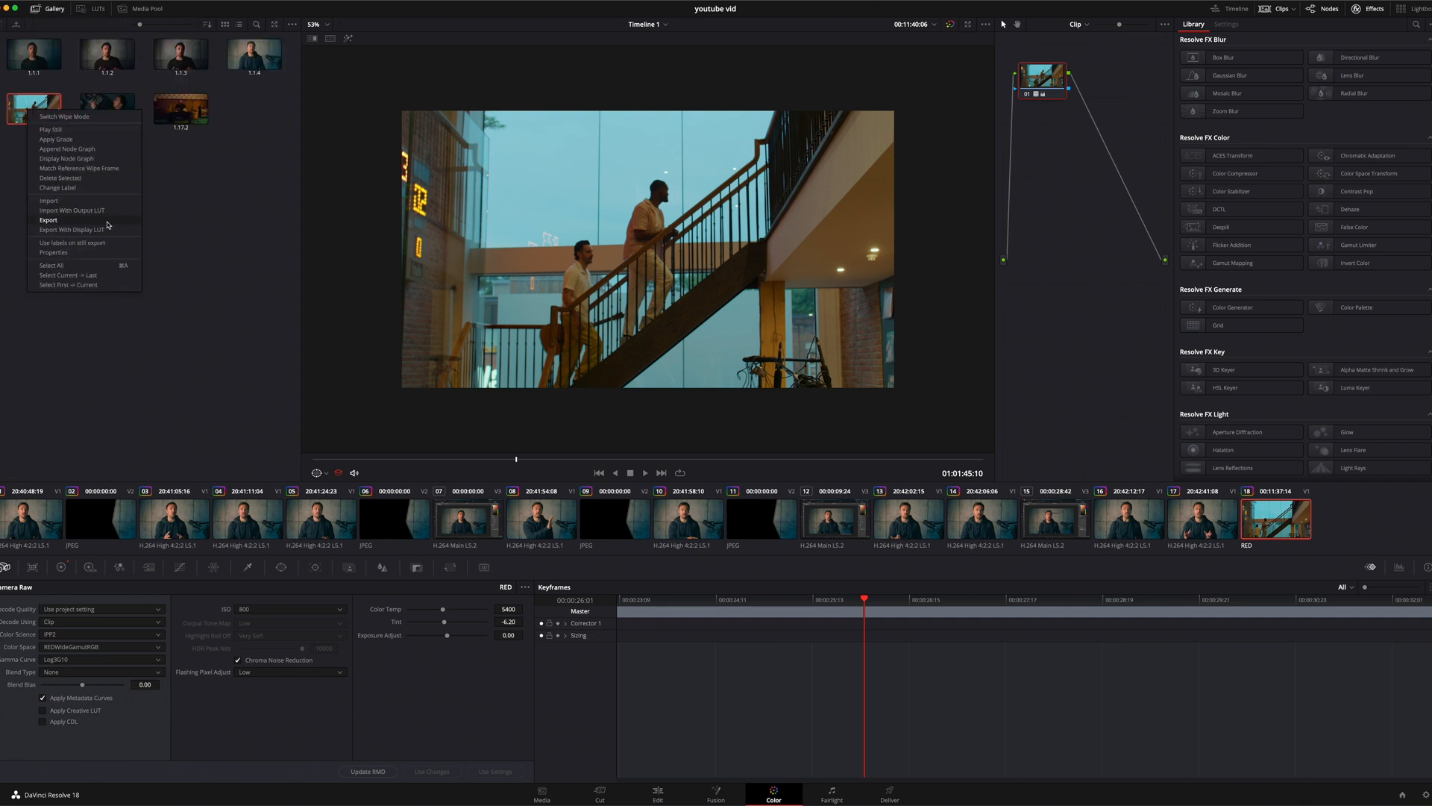
pyautogui.click(47, 221)
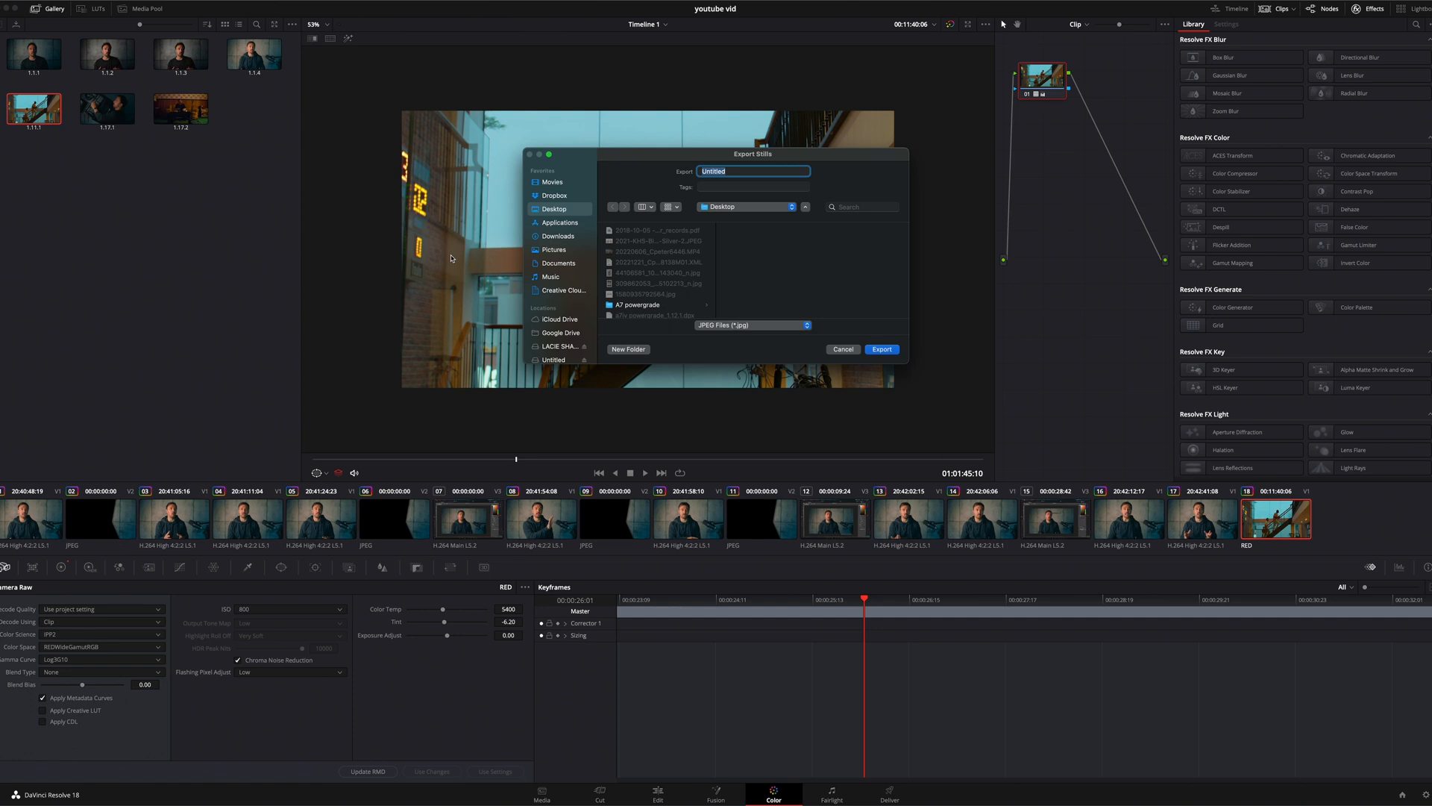
# - Export the still as a JPEG named 'abd chd', then save the Photoshop document
pyautogui.write('abd chd')
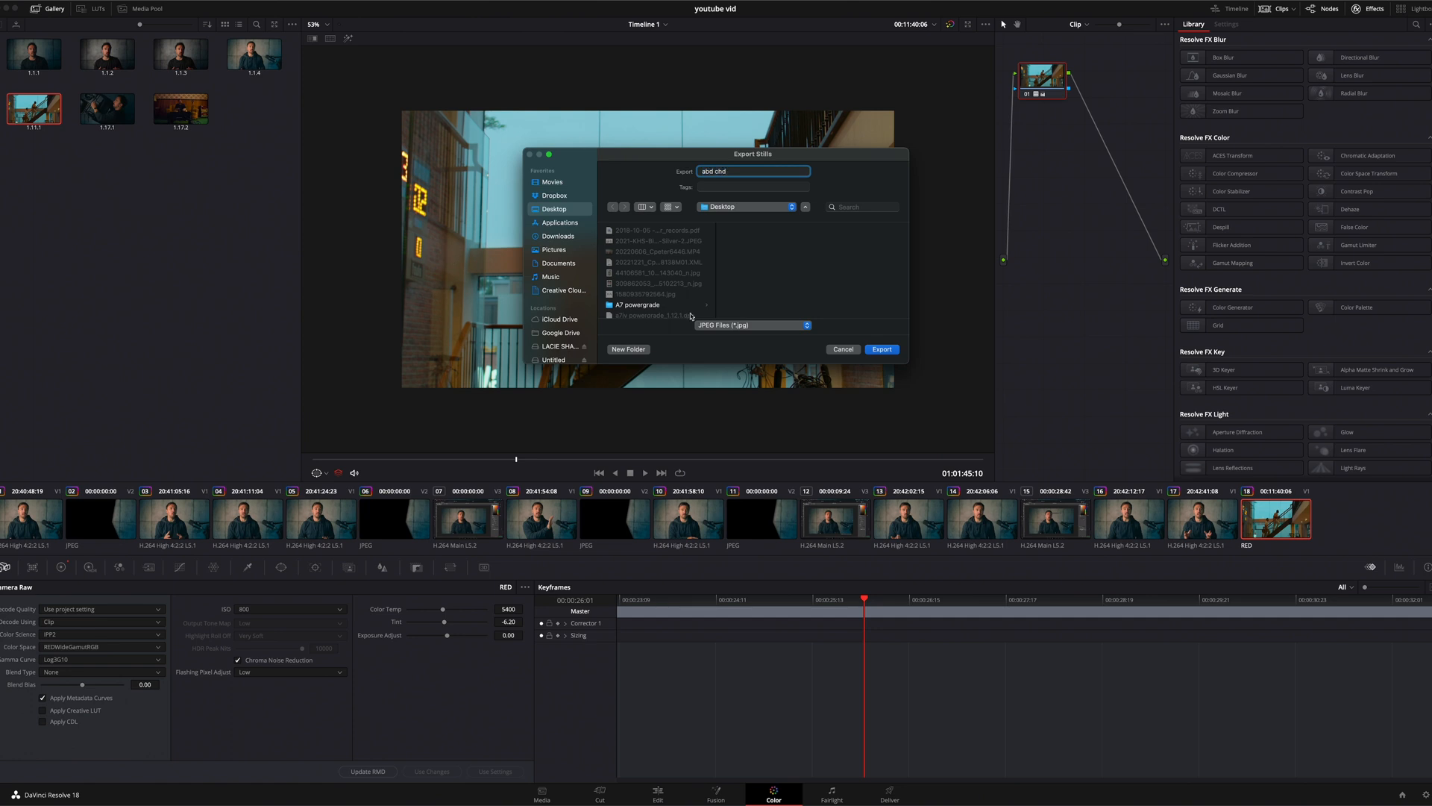
pyautogui.click(880, 349)
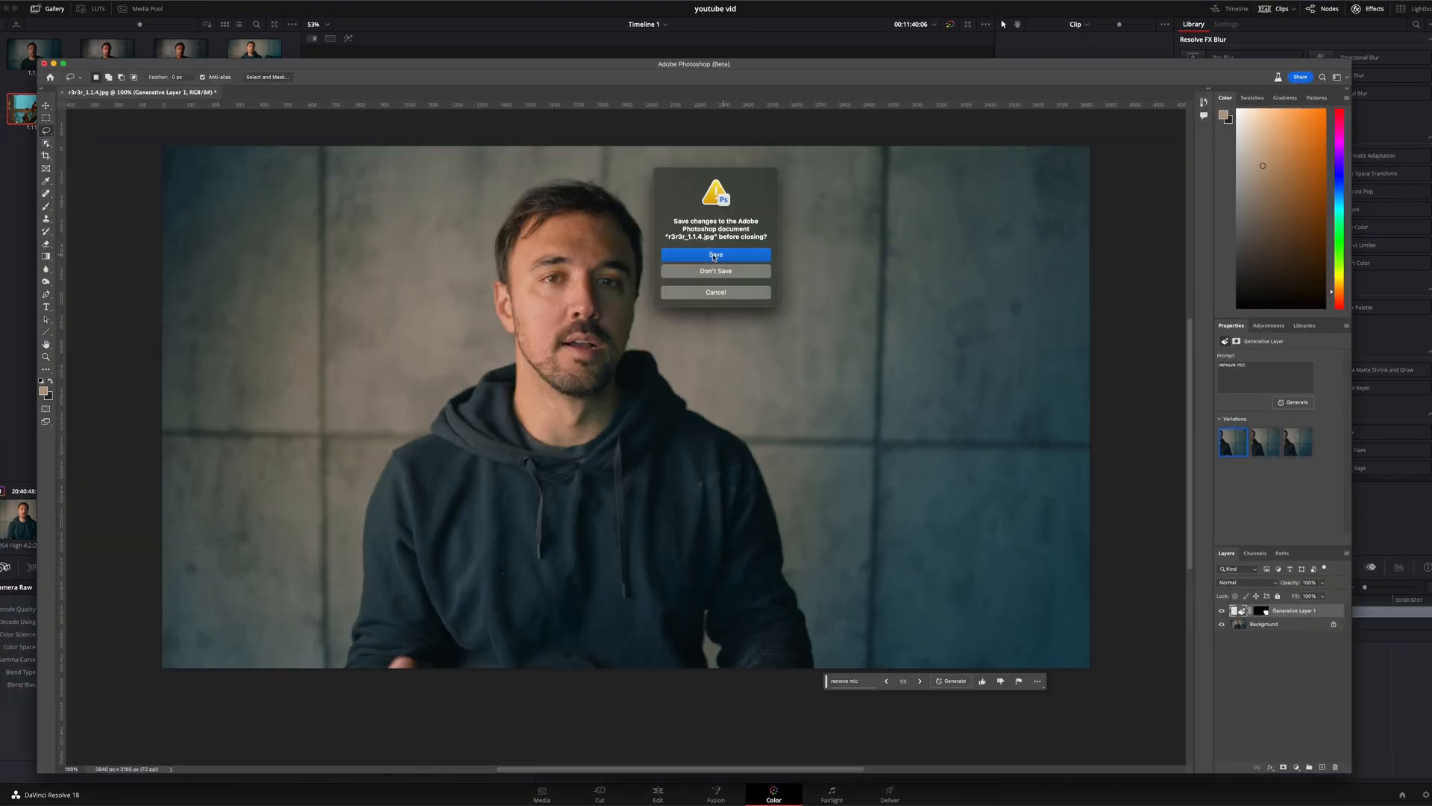
pyautogui.click(715, 270)
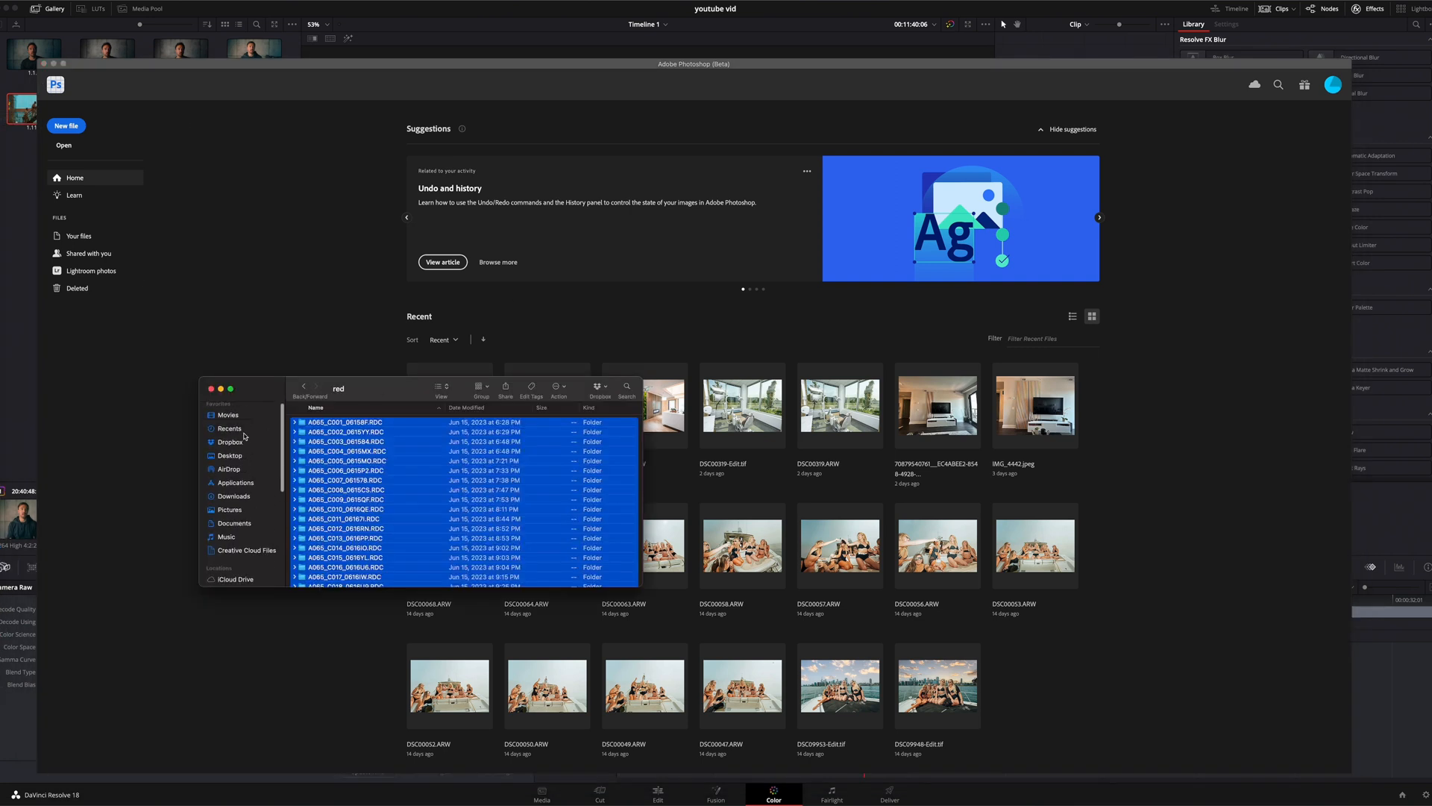
# - Locate the exported stair still in the red folder to open it in Photoshop
pyautogui.click(230, 456)
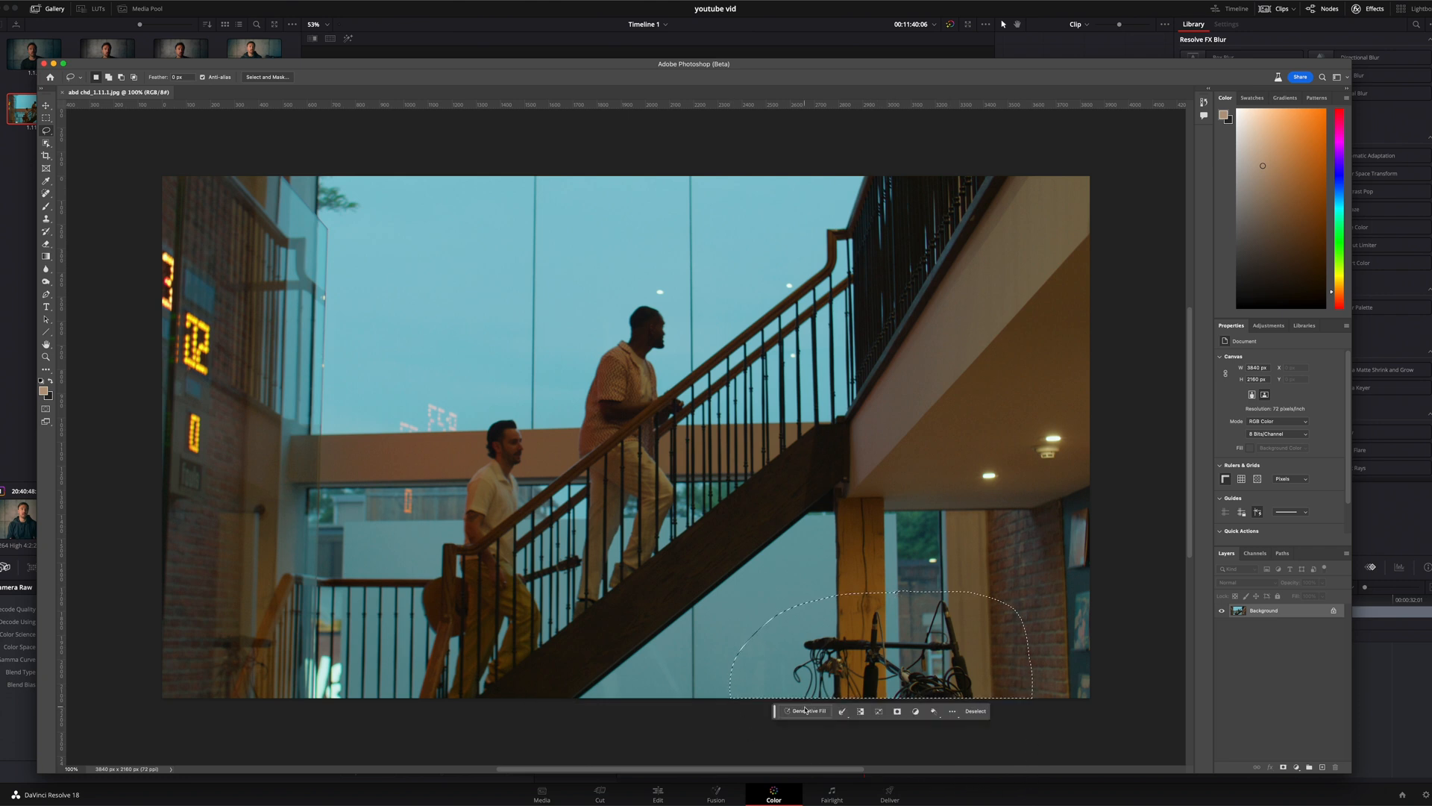
# - Generative-fill the mic stands with a 'remove' prompt and redo the fill after undoing
pyautogui.click(805, 710)
pyautogui.write('remove')
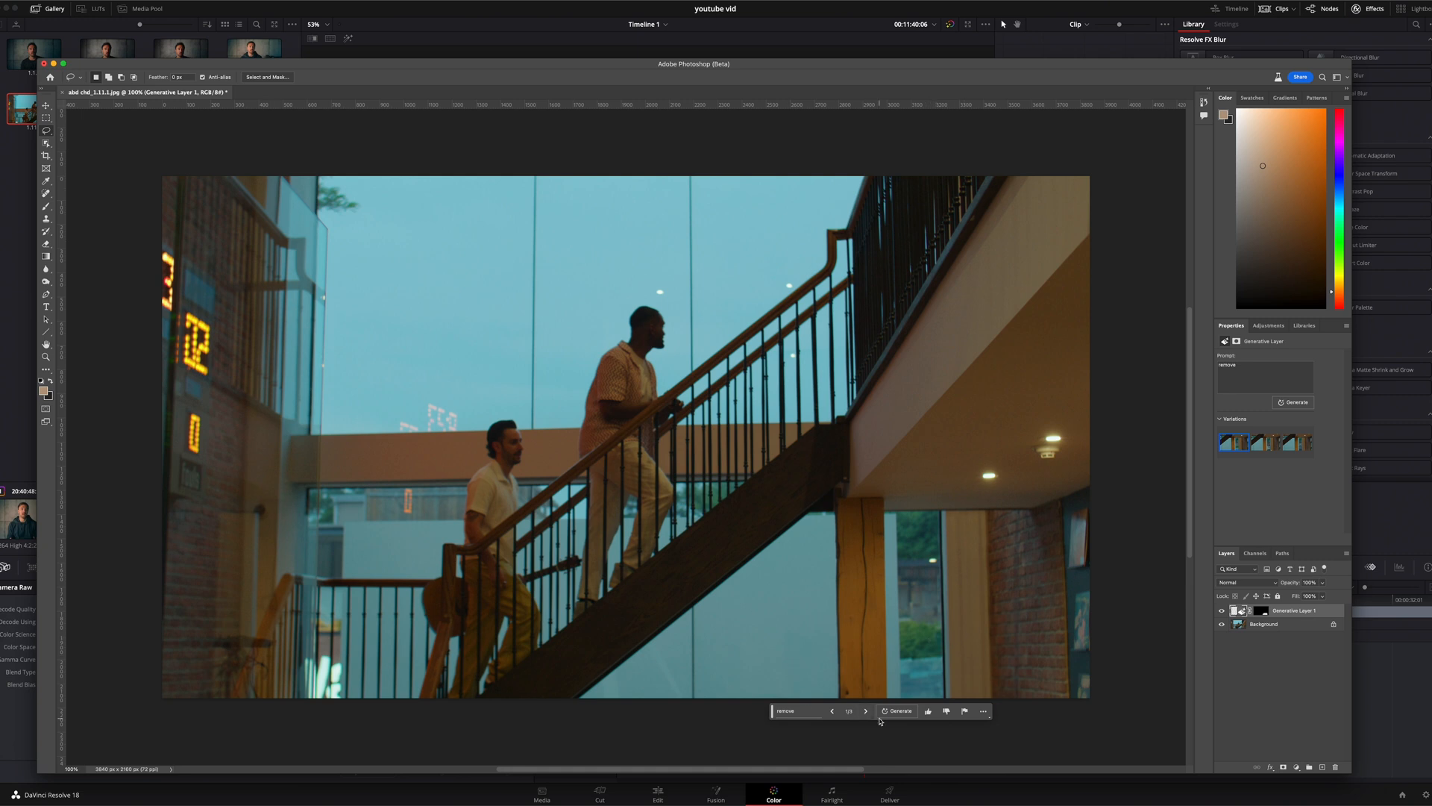
pyautogui.moveTo(1016, 598)
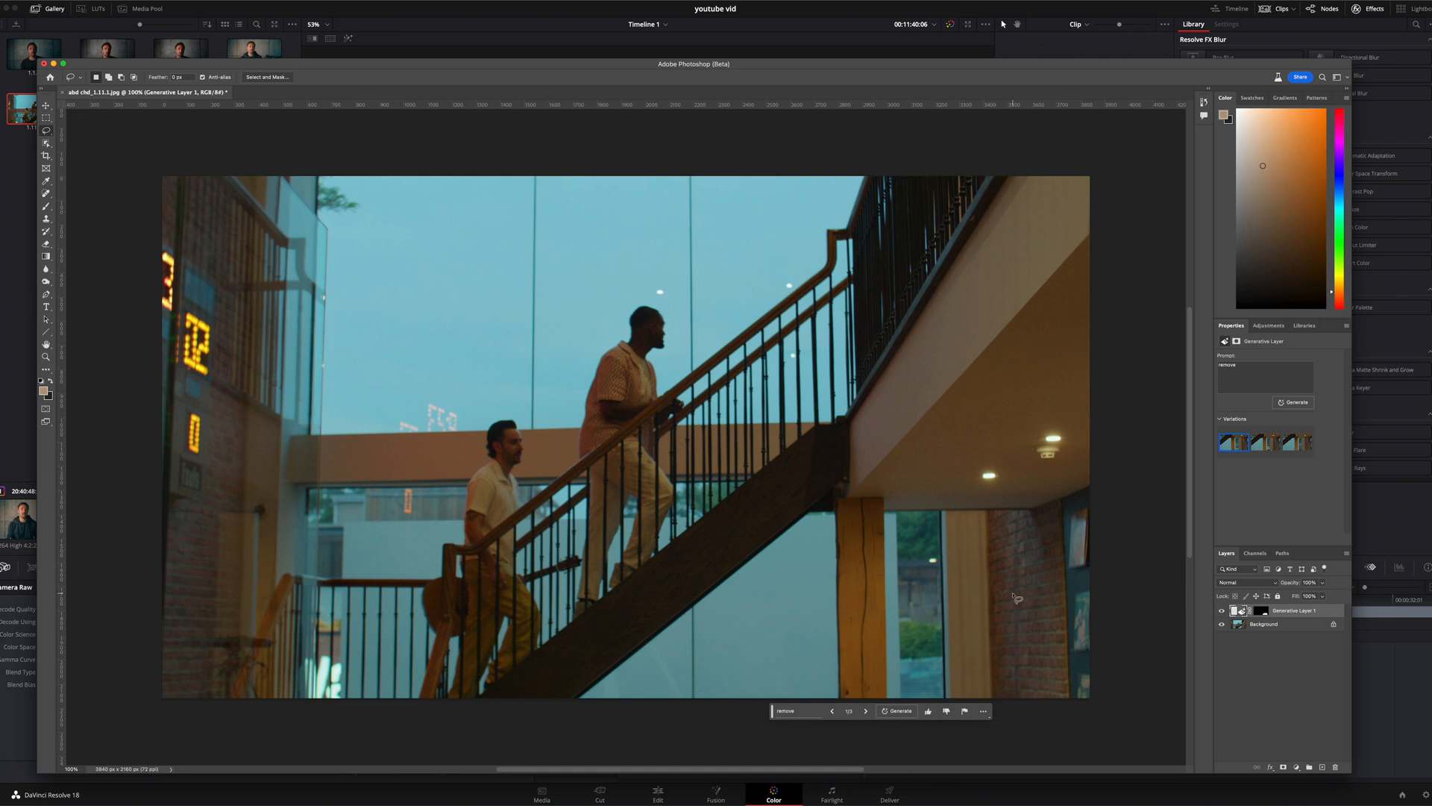
pyautogui.moveTo(856, 708)
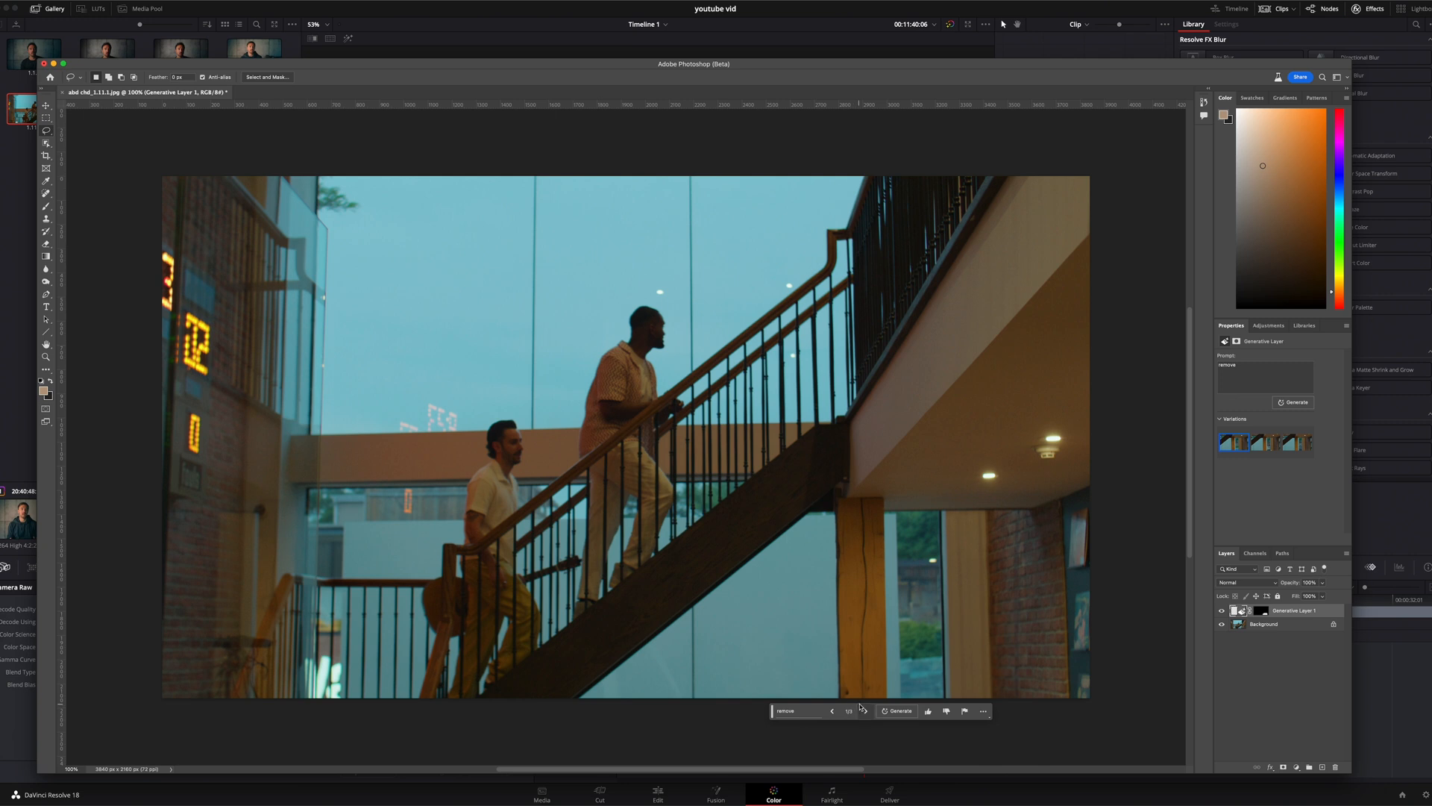
pyautogui.moveTo(864, 710)
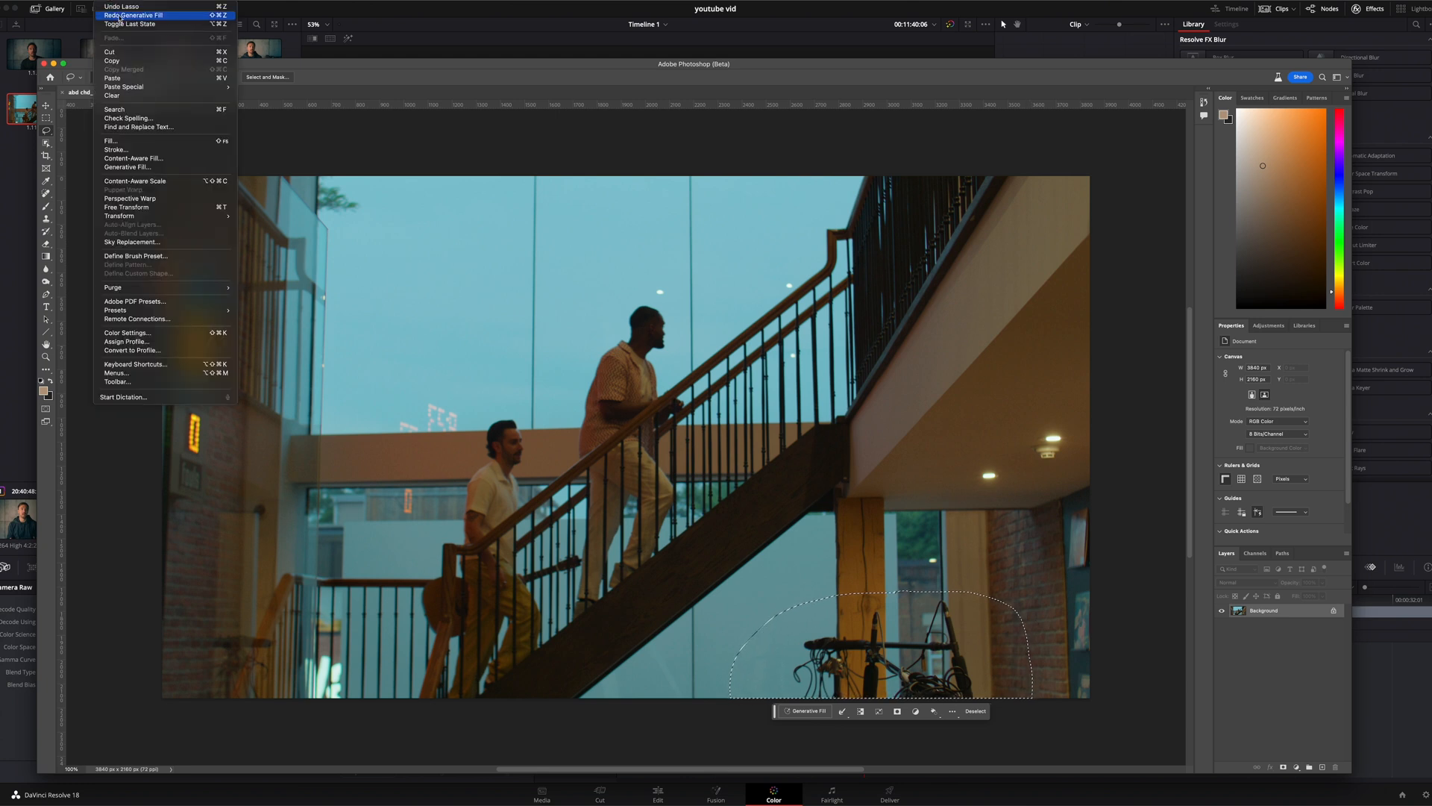
pyautogui.click(136, 15)
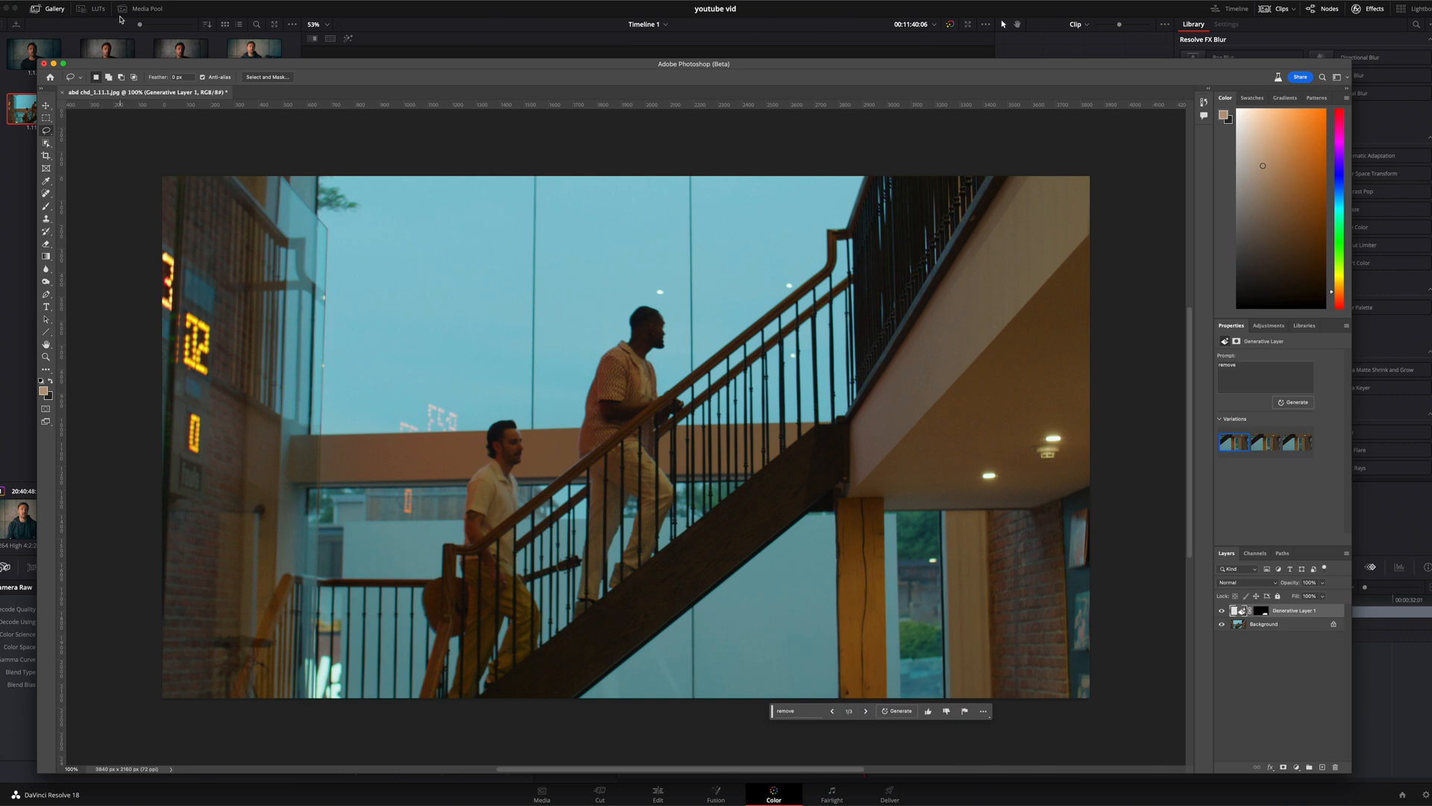
pyautogui.click(71, 9)
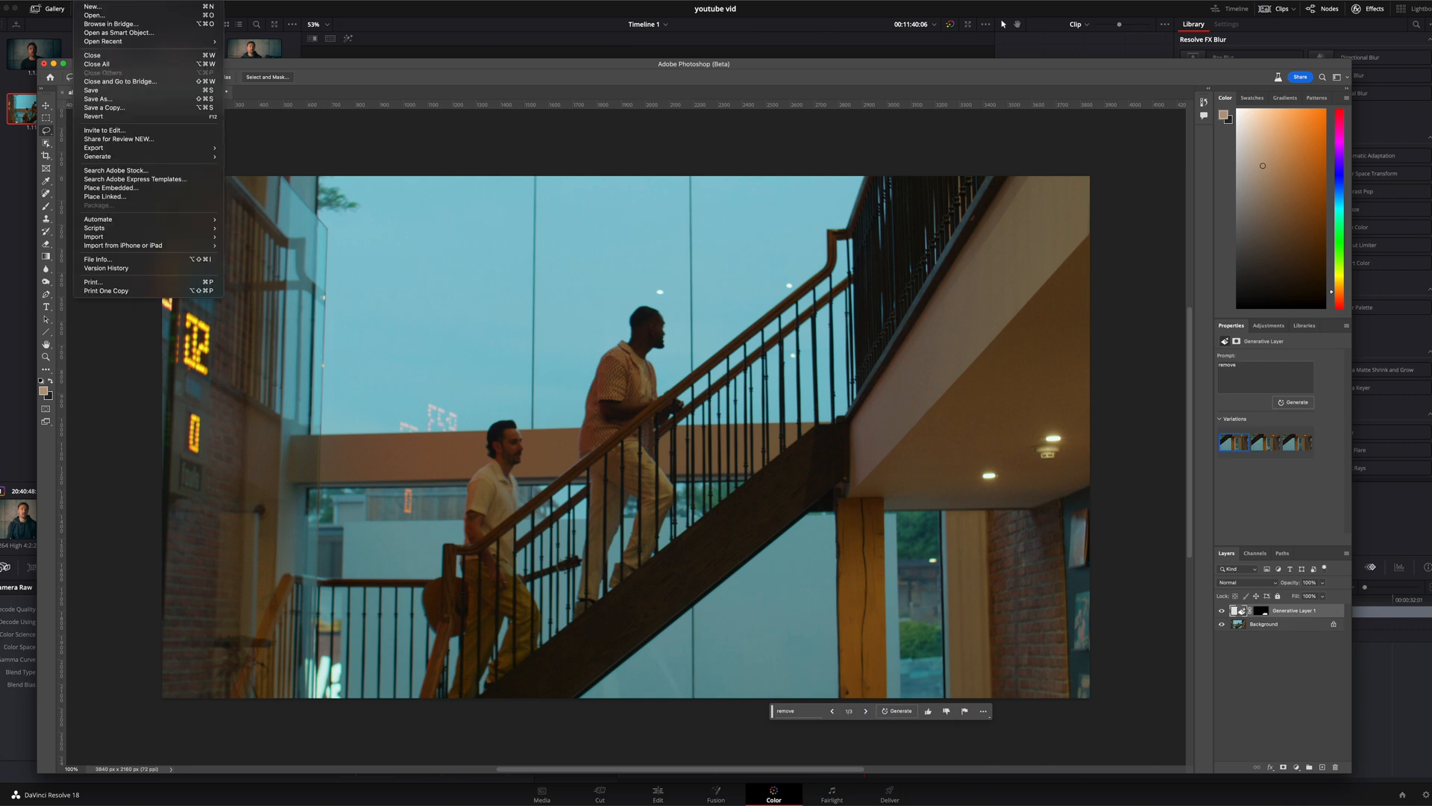
pyautogui.moveTo(93, 147)
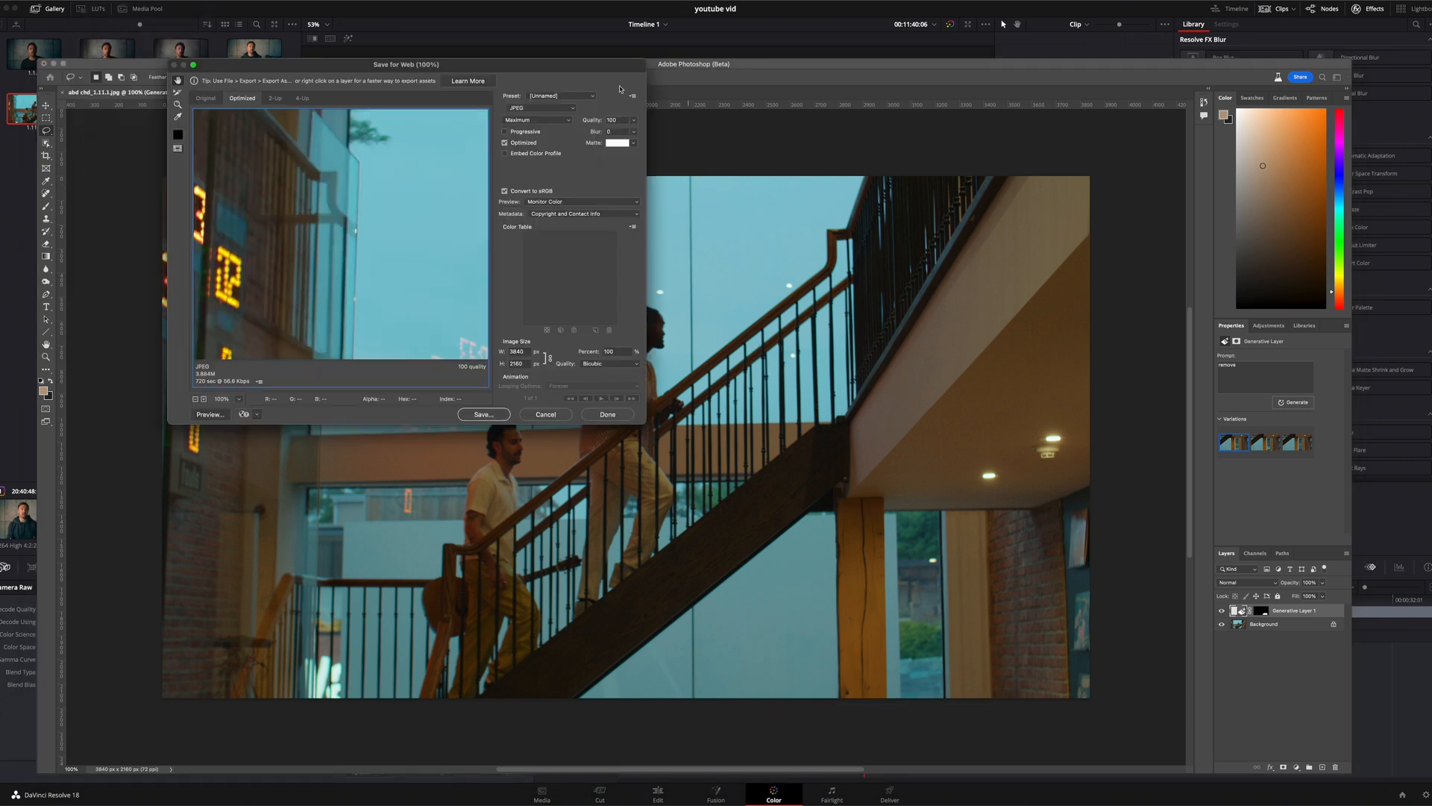
pyautogui.moveTo(580, 96)
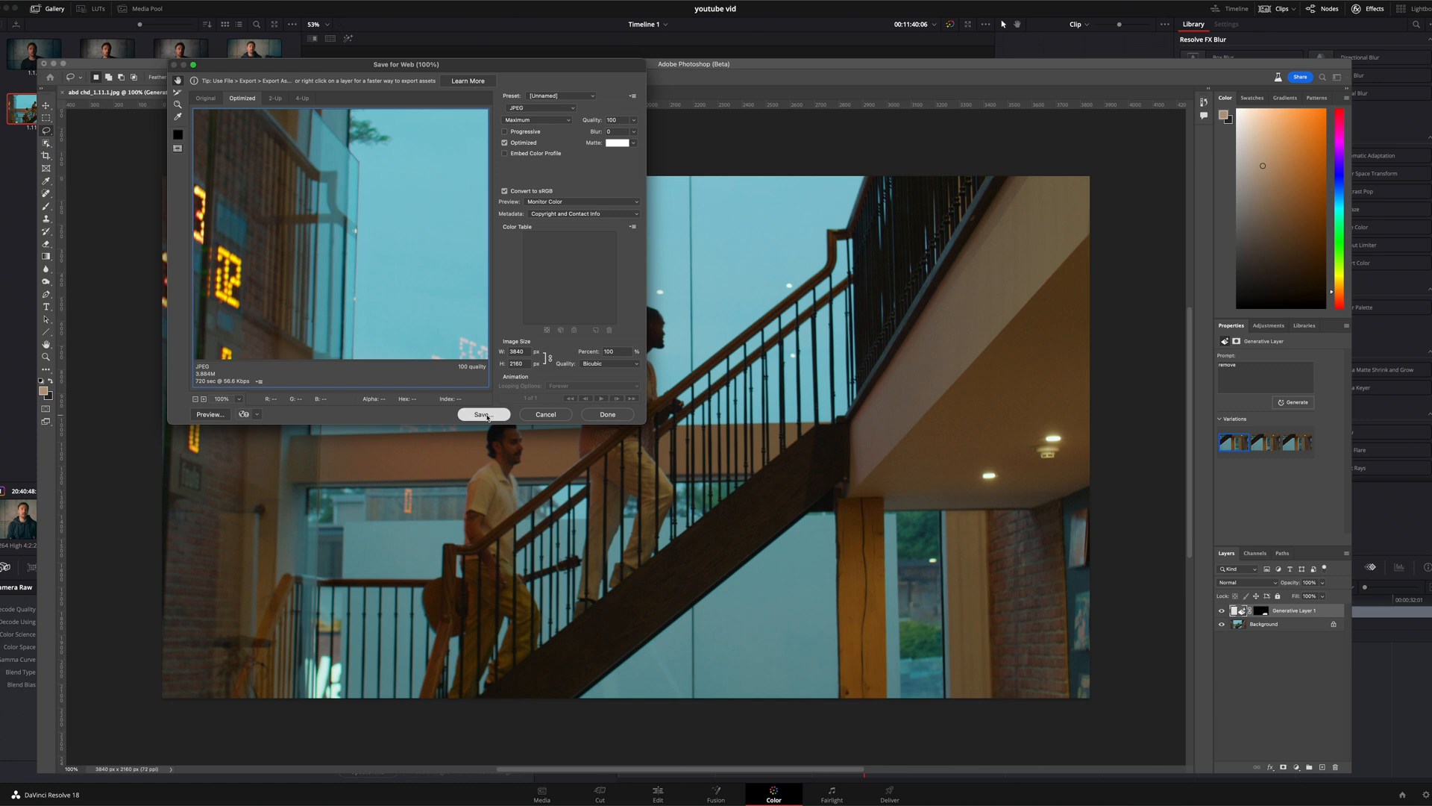
# - Save the cleaned stair still for Web as a 3840×2160 JPEG
pyautogui.click(482, 413)
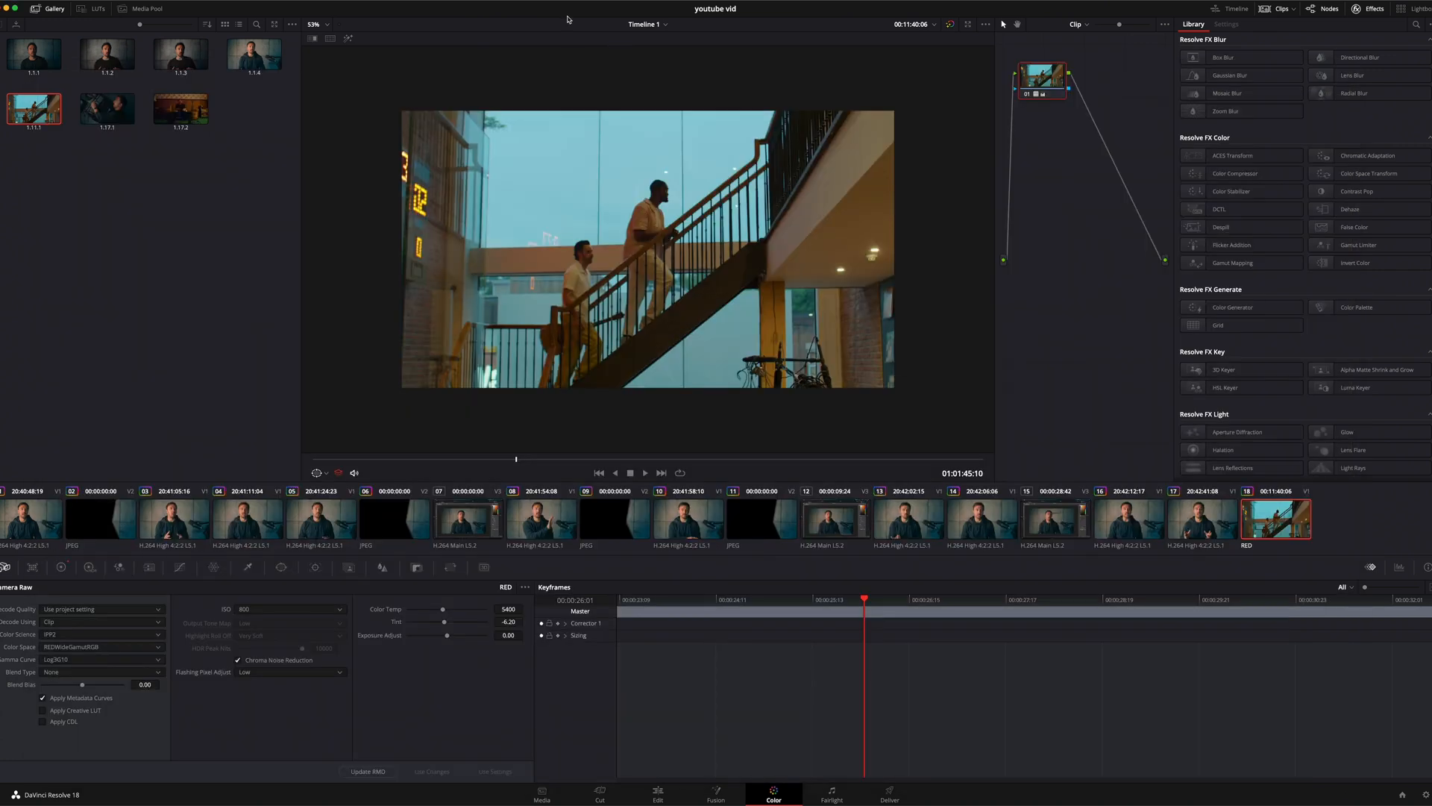
# - Place edit-of-gen.jpg on Video 2 above the RED stair clip and return to the Color page
pyautogui.click(656, 792)
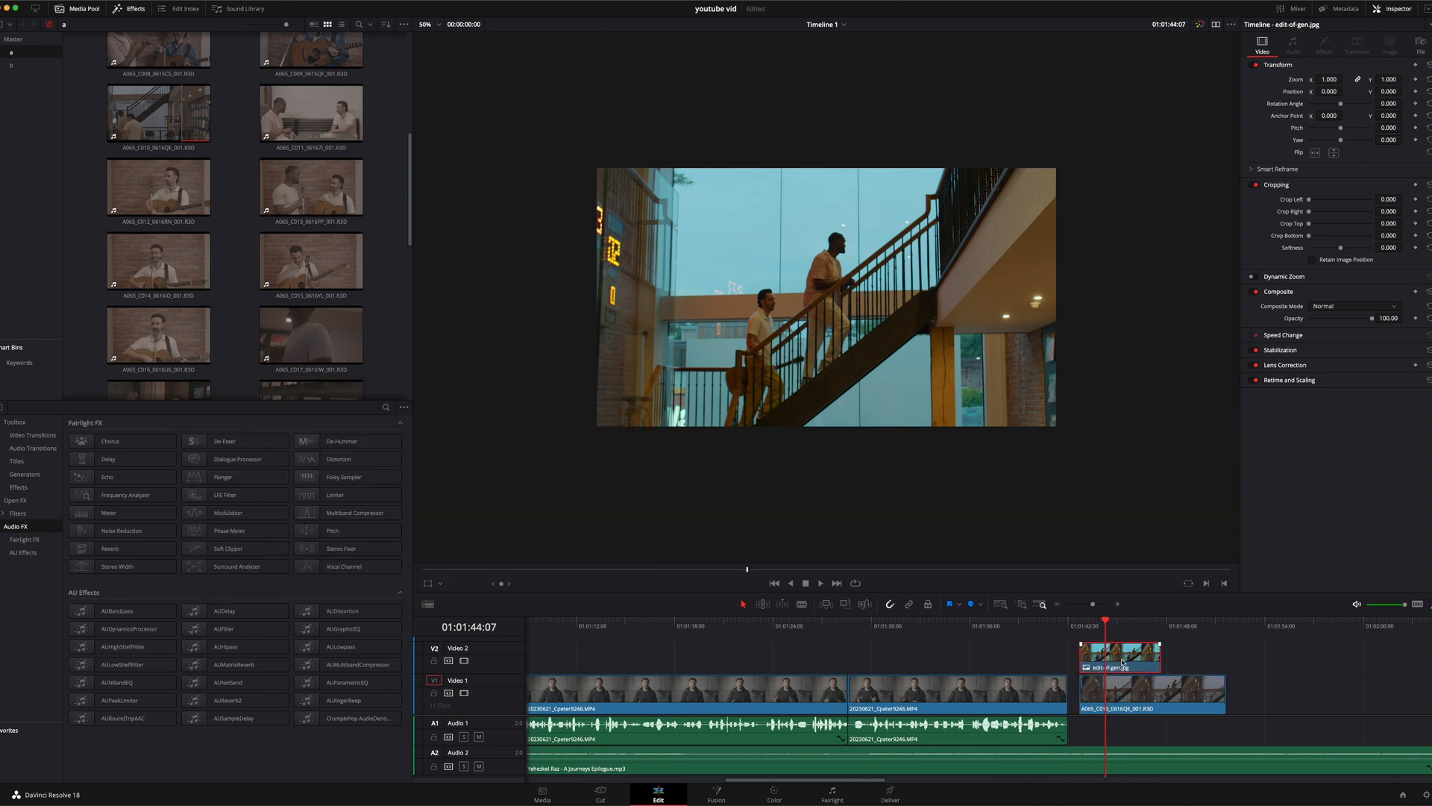
pyautogui.click(774, 792)
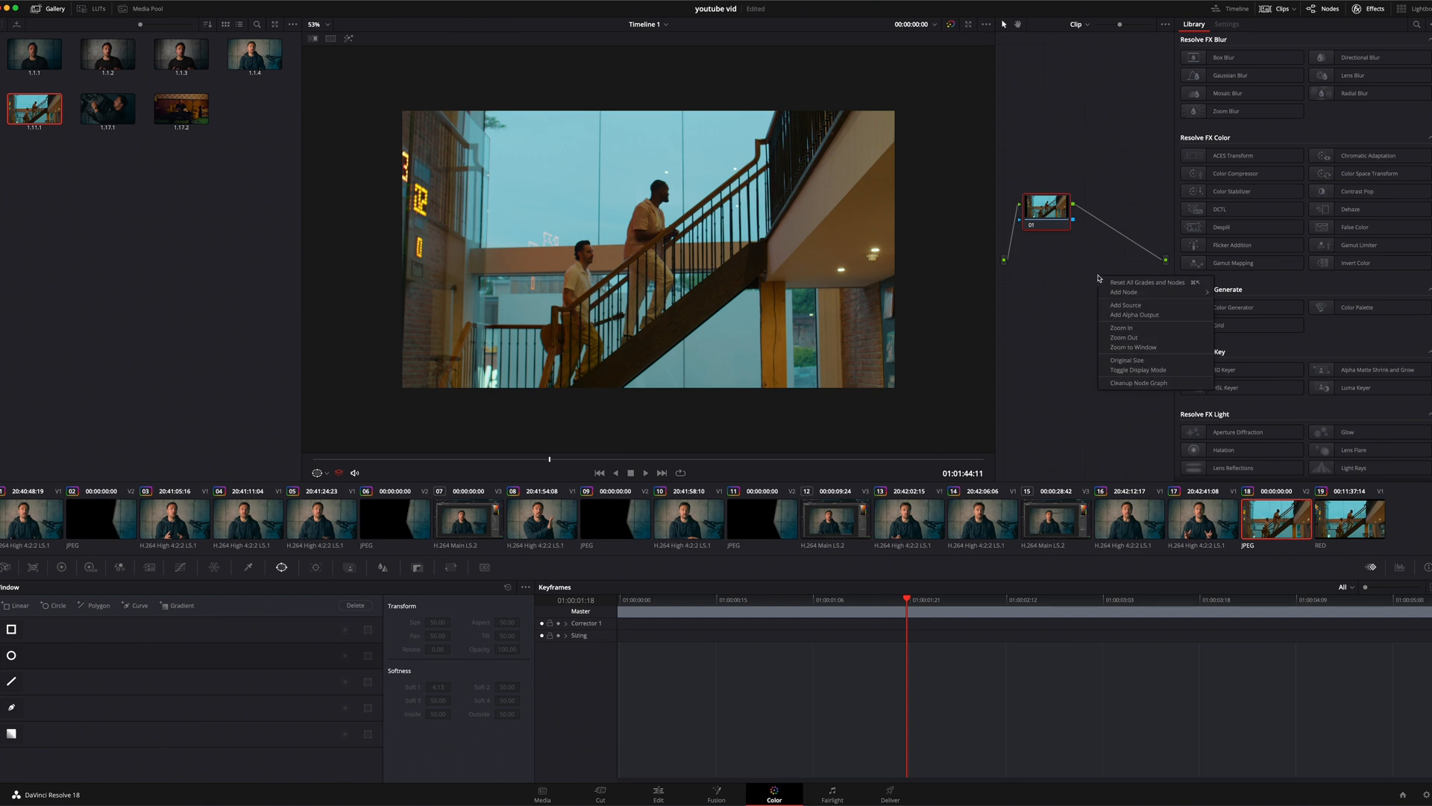
# - Add an alpha output and a Linear window over the stands with softness 2.99, opacity 98.70
pyautogui.click(1099, 239)
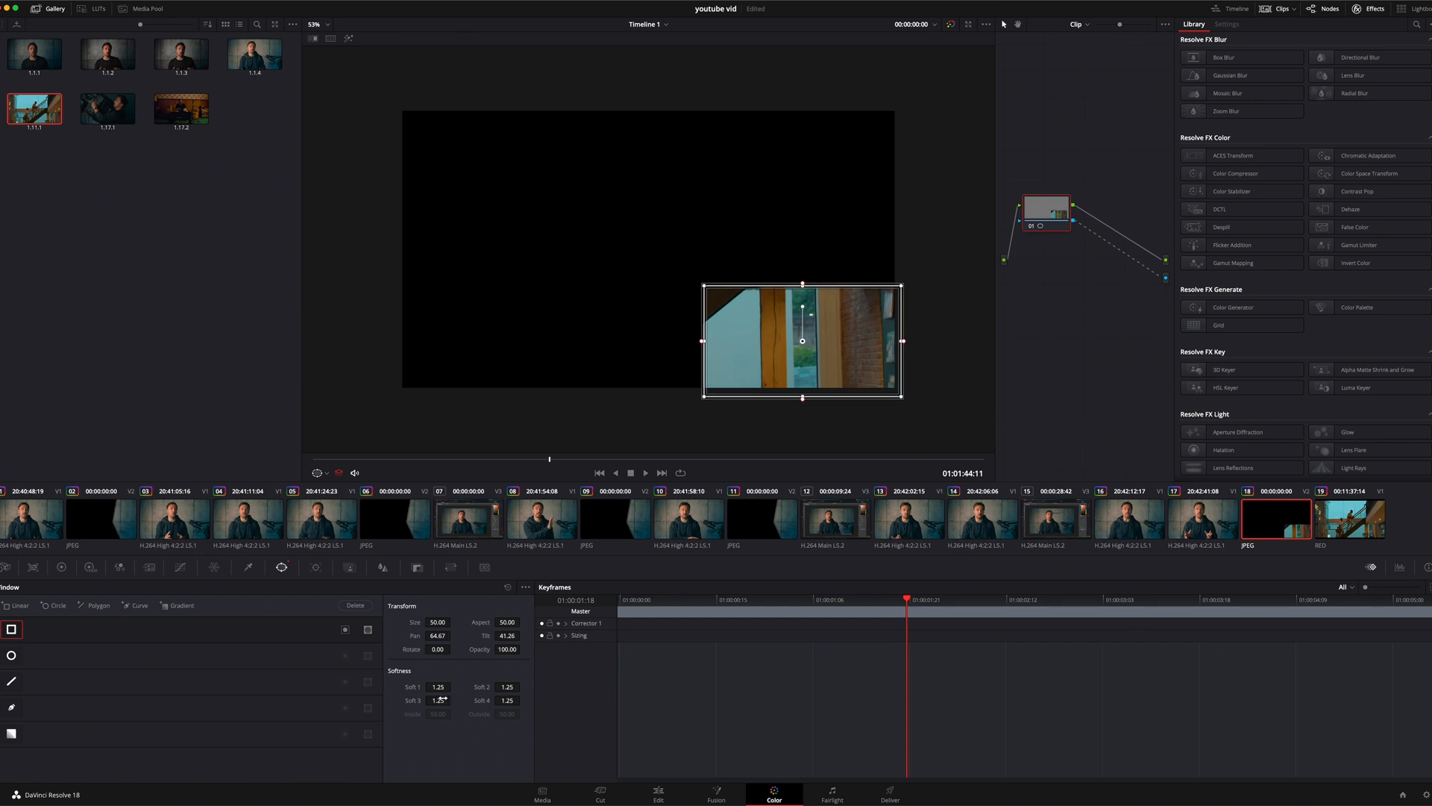
pyautogui.write('2.99')
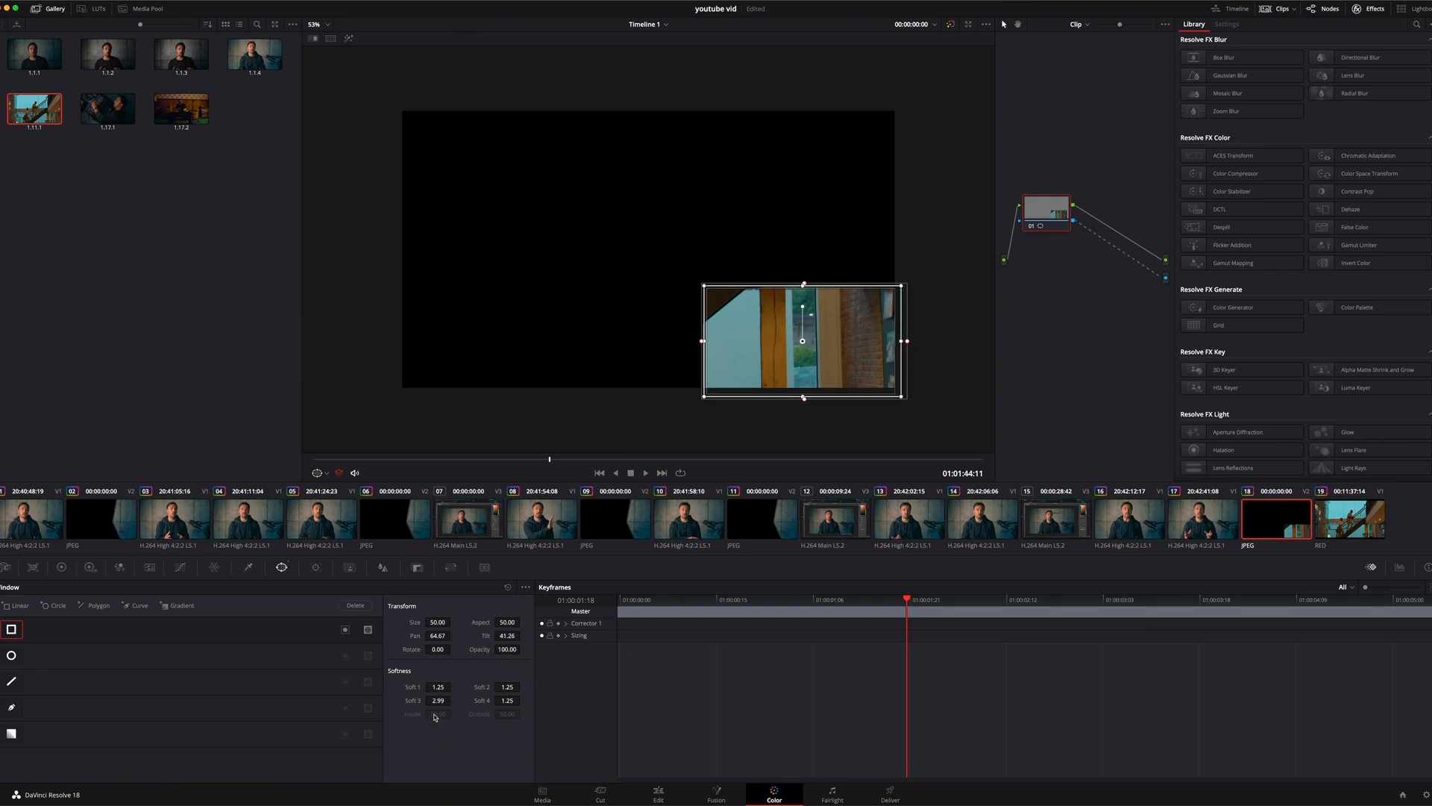
pyautogui.tripleClick(507, 700)
pyautogui.write('0.65')
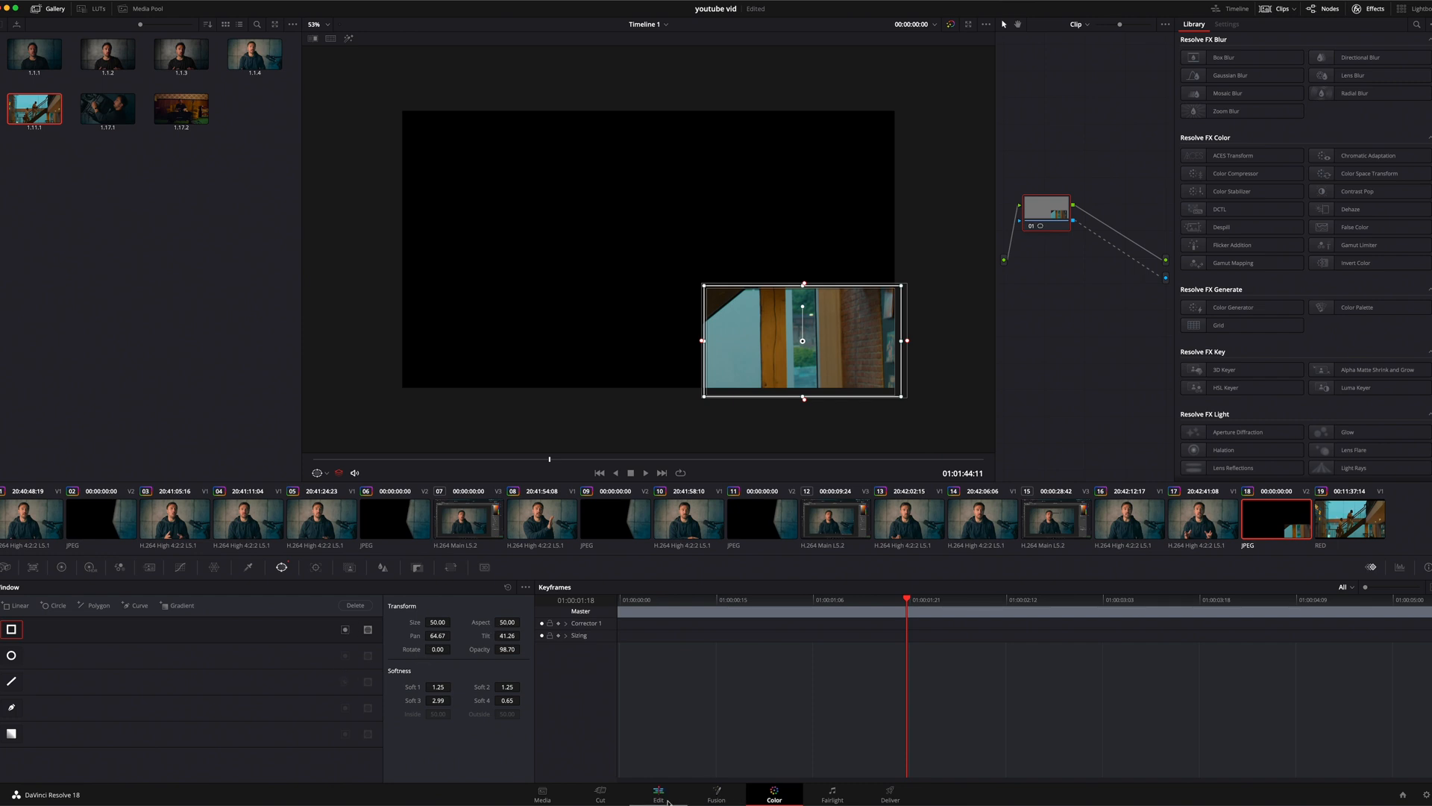
pyautogui.click(656, 794)
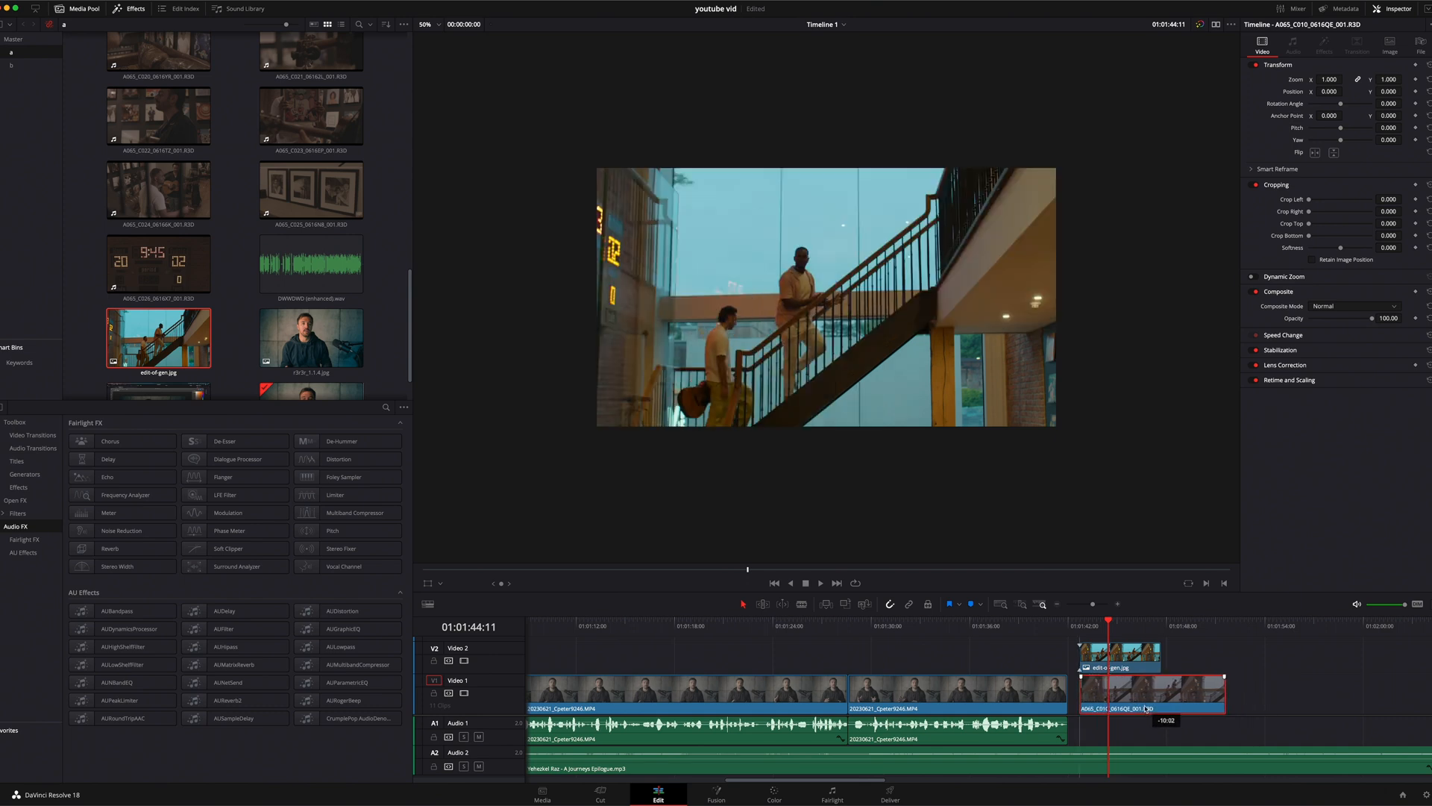
pyautogui.moveTo(982, 507)
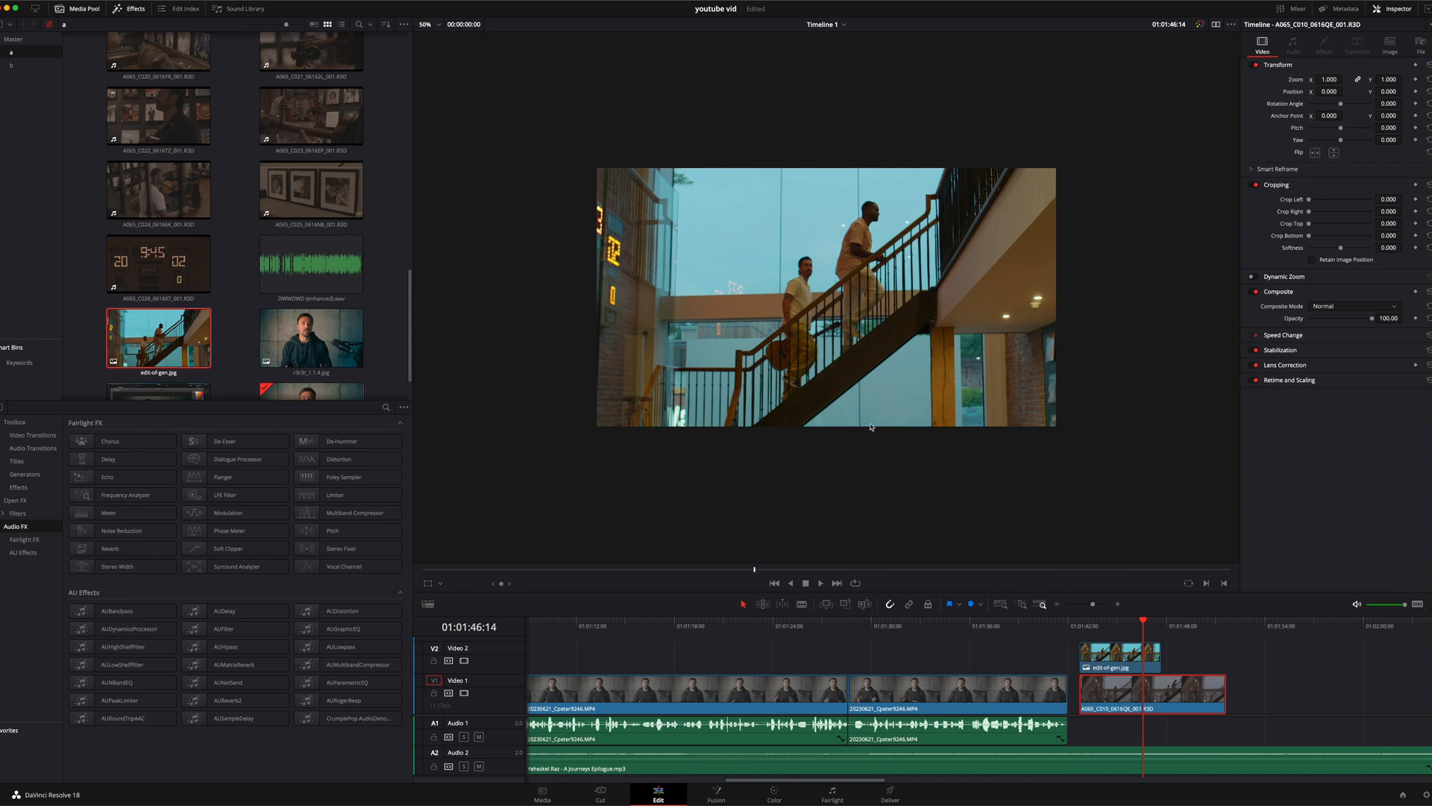
pyautogui.moveTo(905, 371)
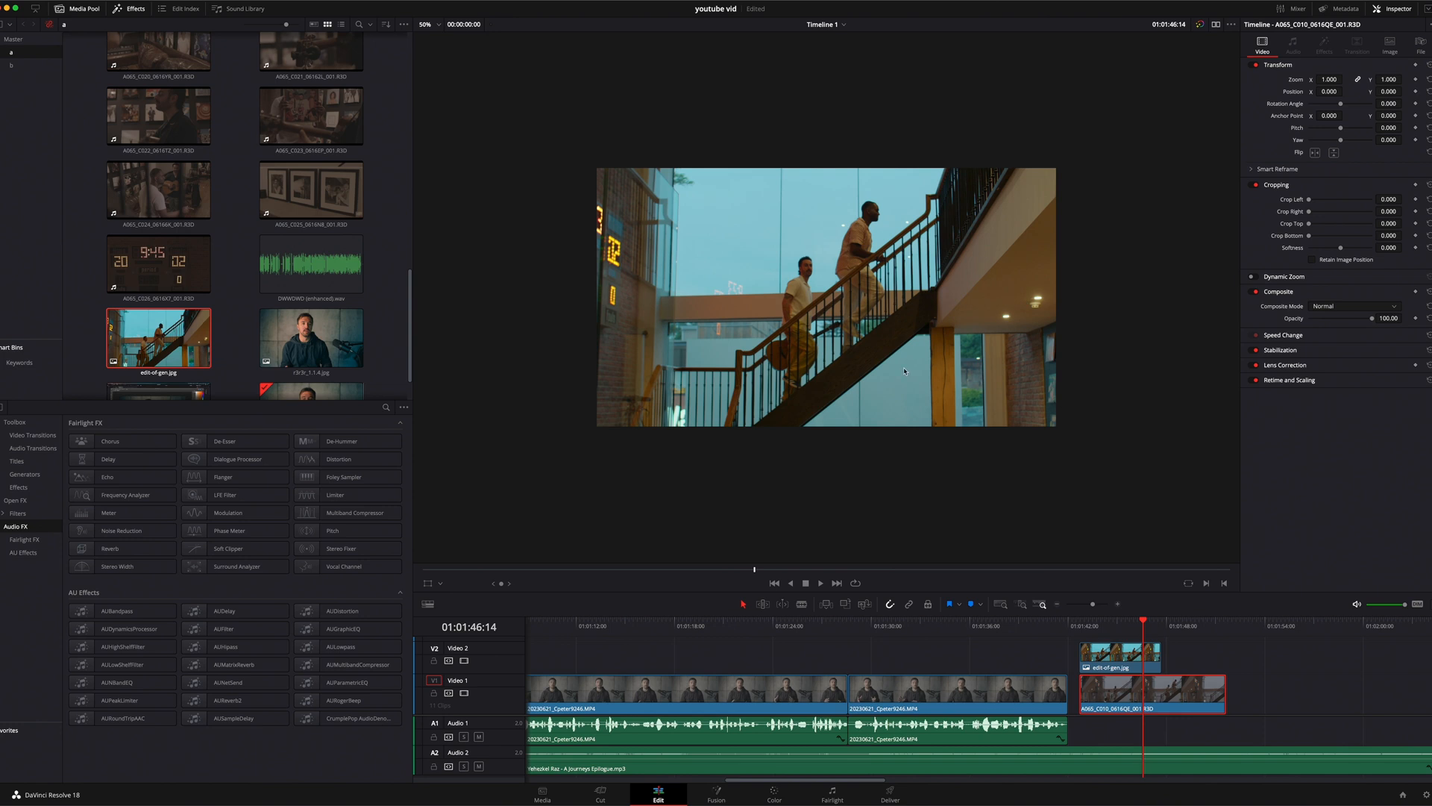
pyautogui.moveTo(964, 438)
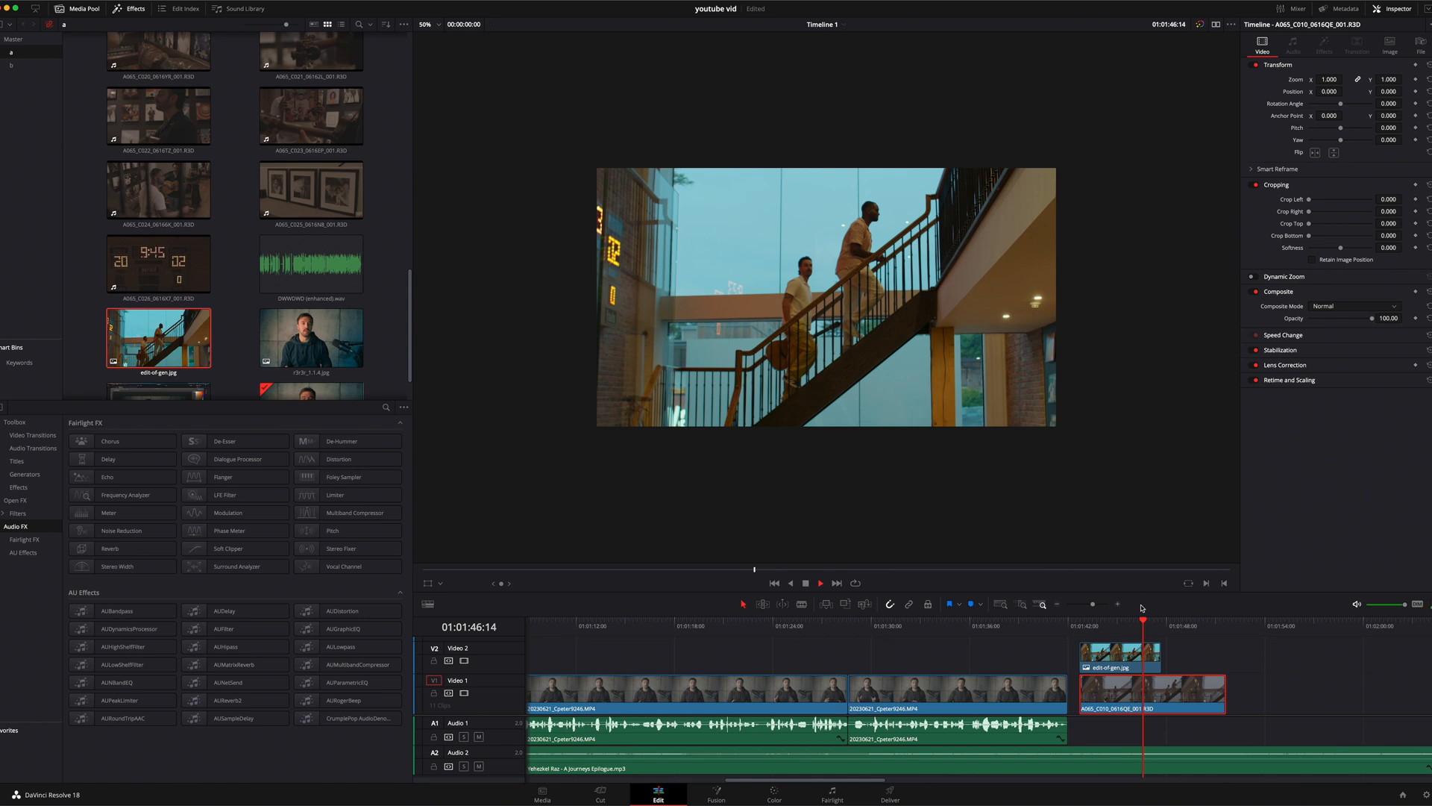
pyautogui.click(1180, 625)
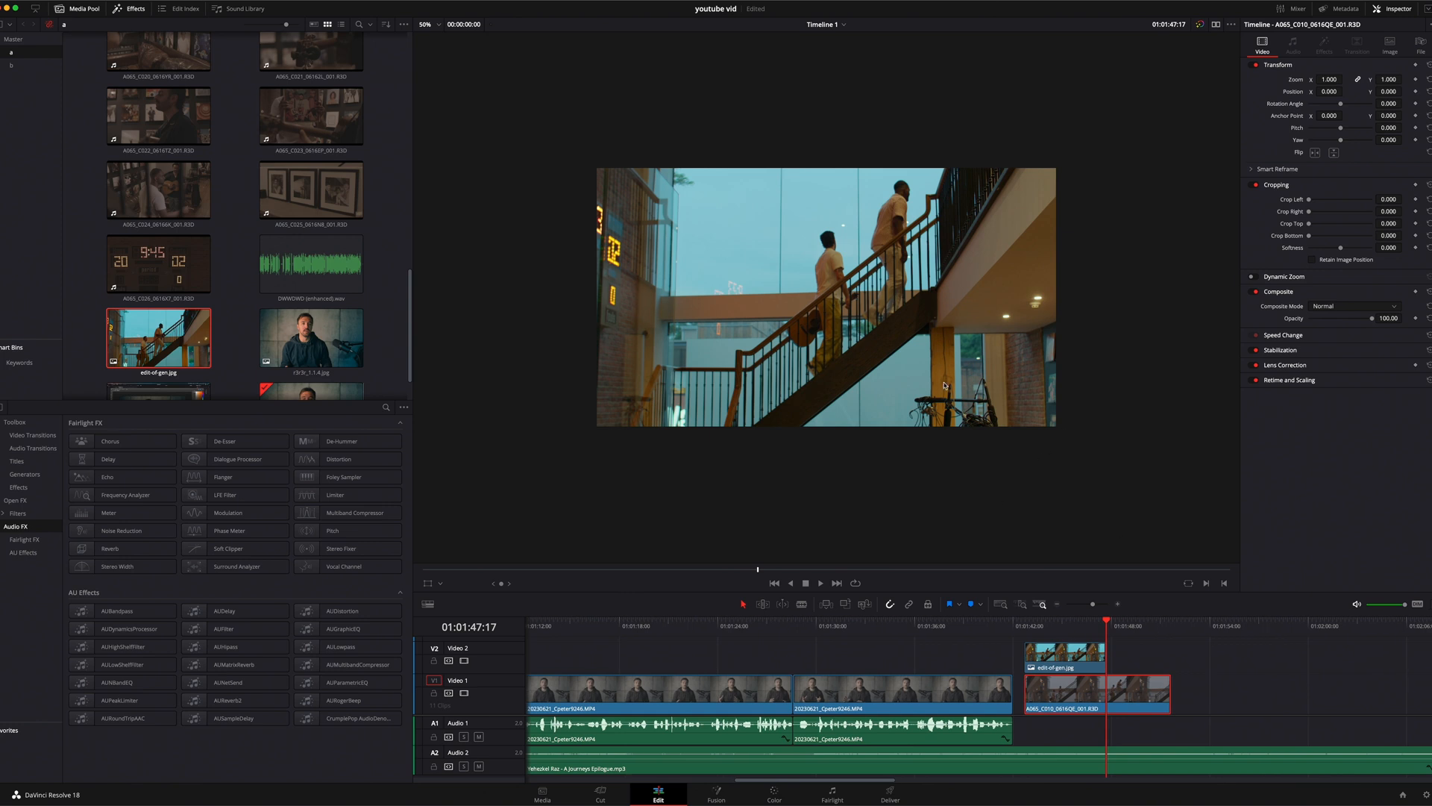
pyautogui.moveTo(1021, 455)
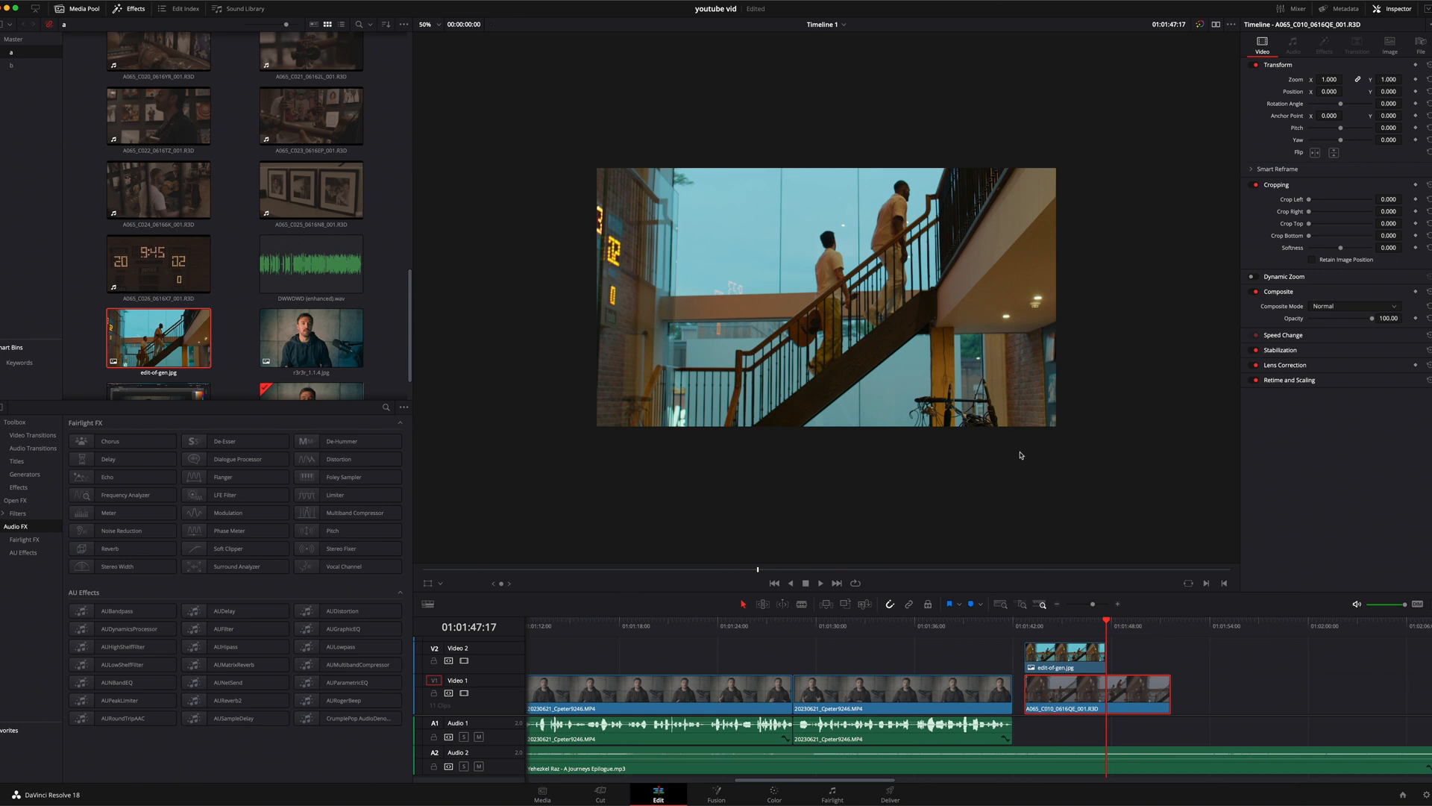
pyautogui.moveTo(1000, 402)
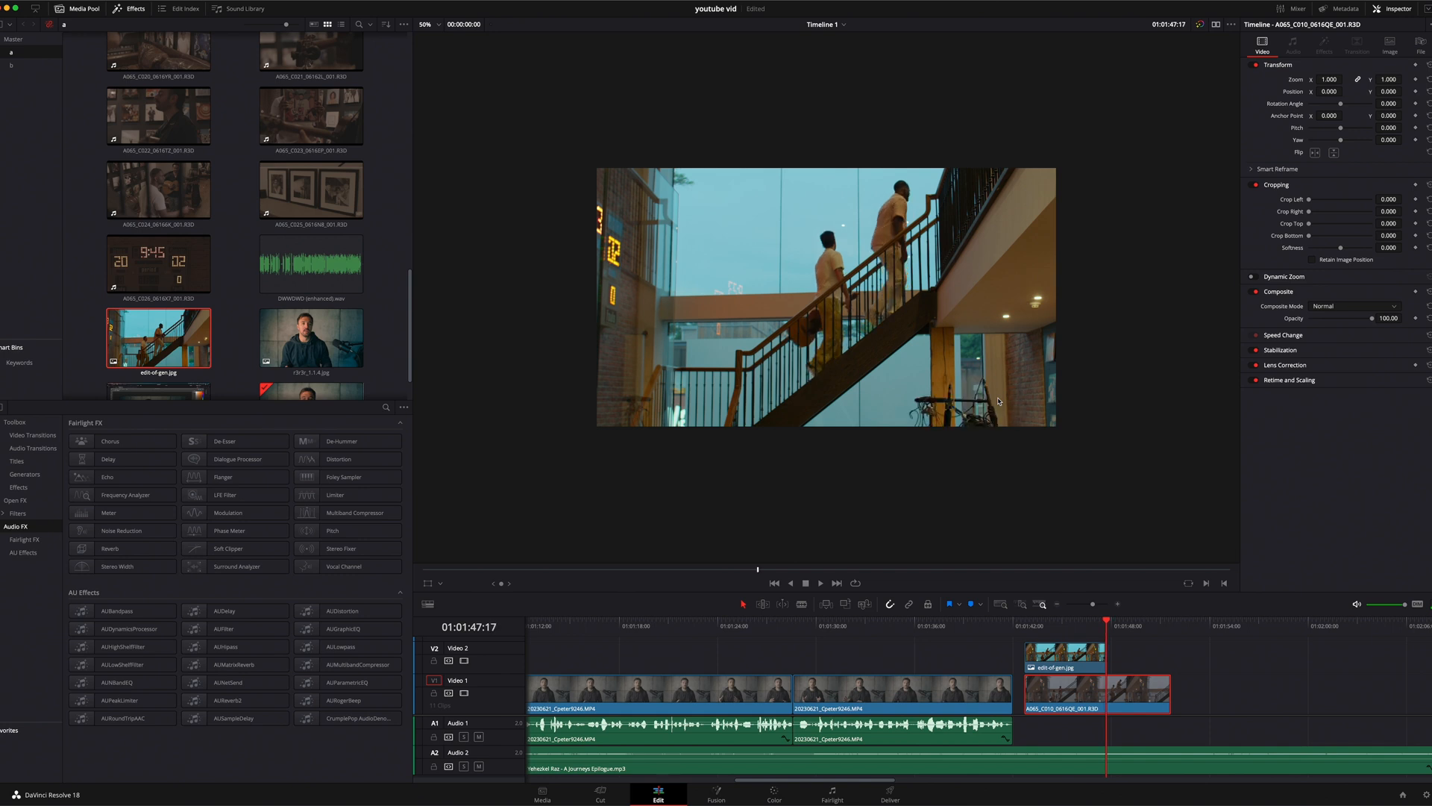
pyautogui.moveTo(987, 416)
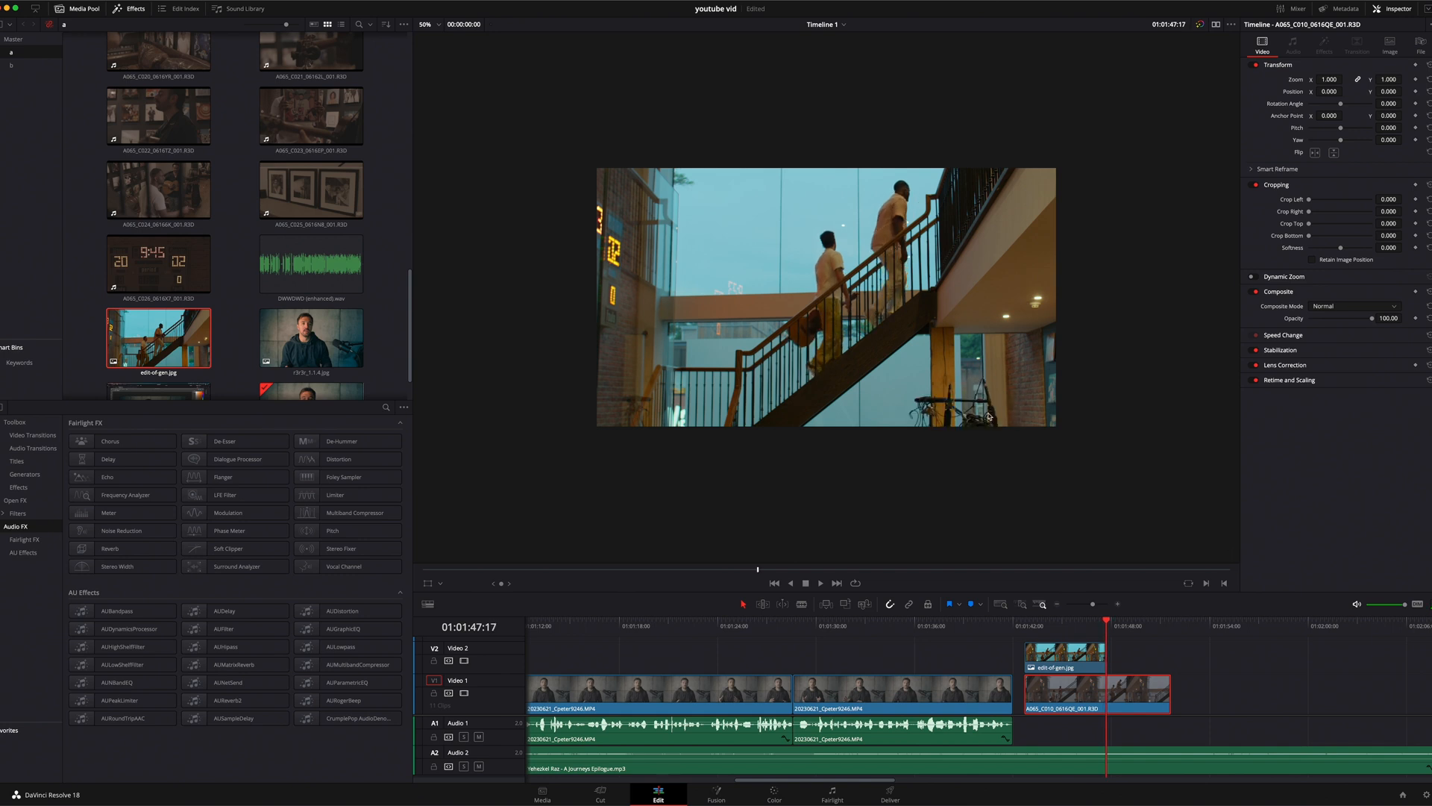